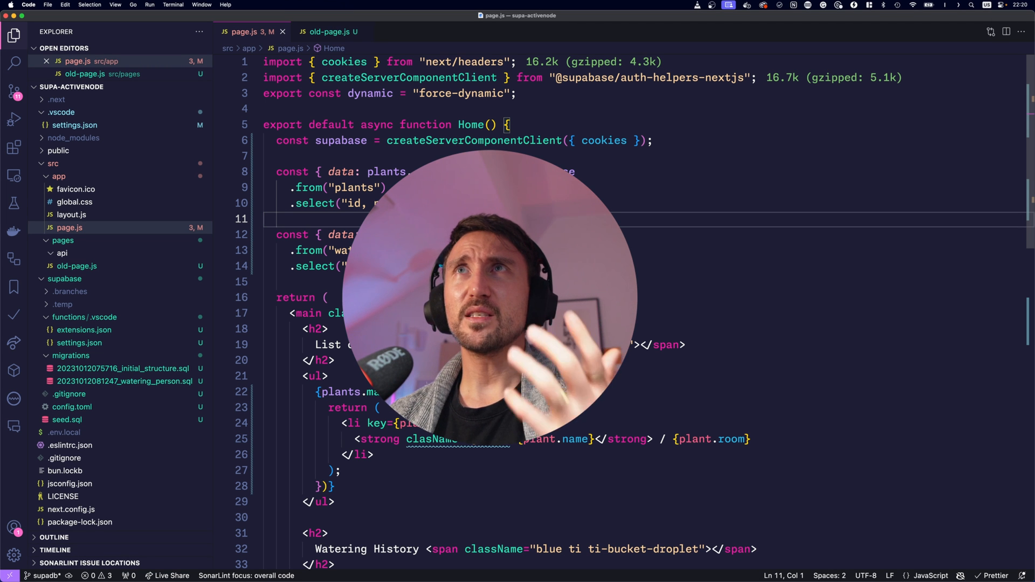
Inspect the createServerComponentClient import in page.js and start a terminal command.
{"action": "left_click", "coordinate": [654, 140]}
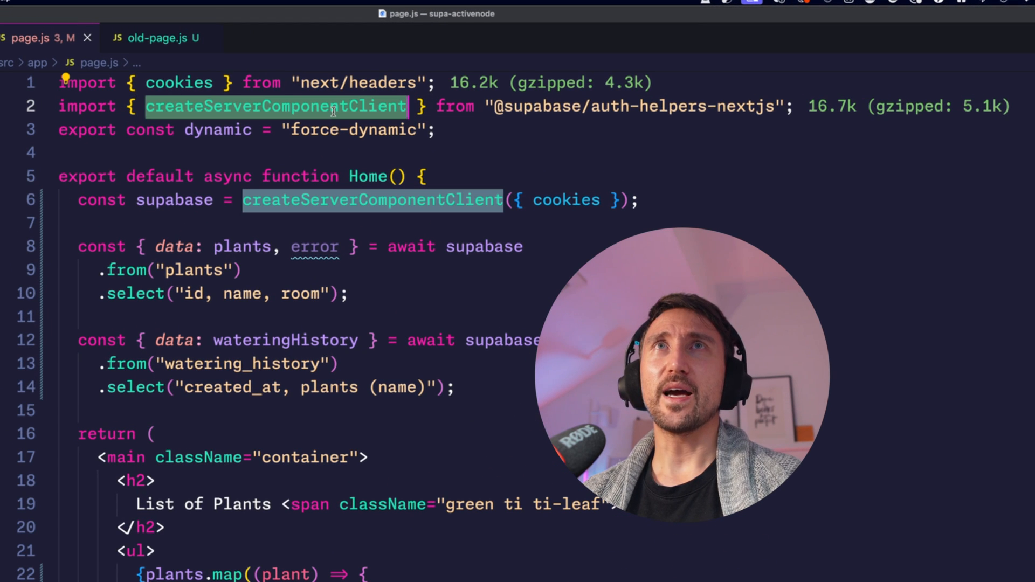
{"action": "type", "text": "cr"}
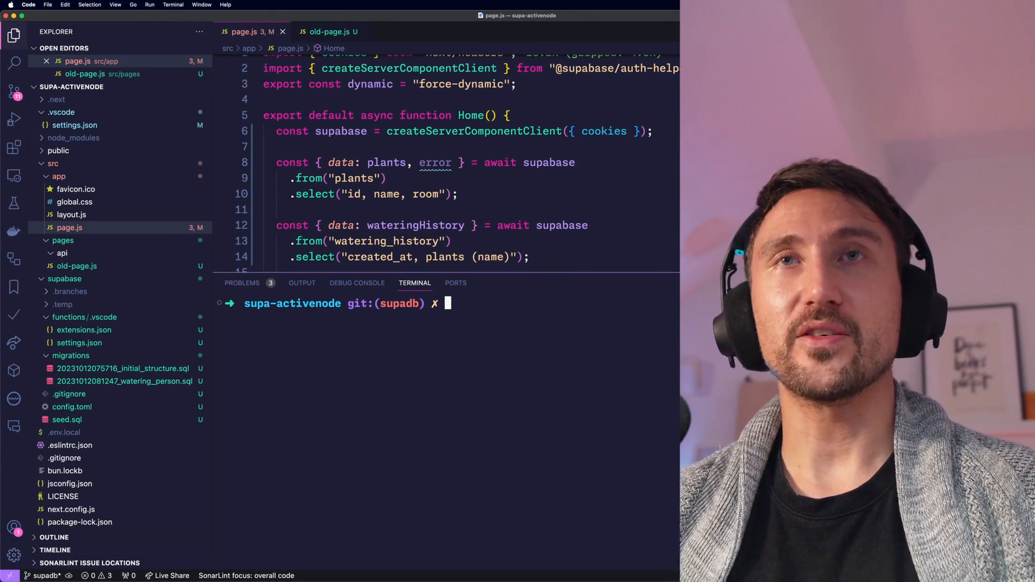
{"action": "type", "text": "npm i"}
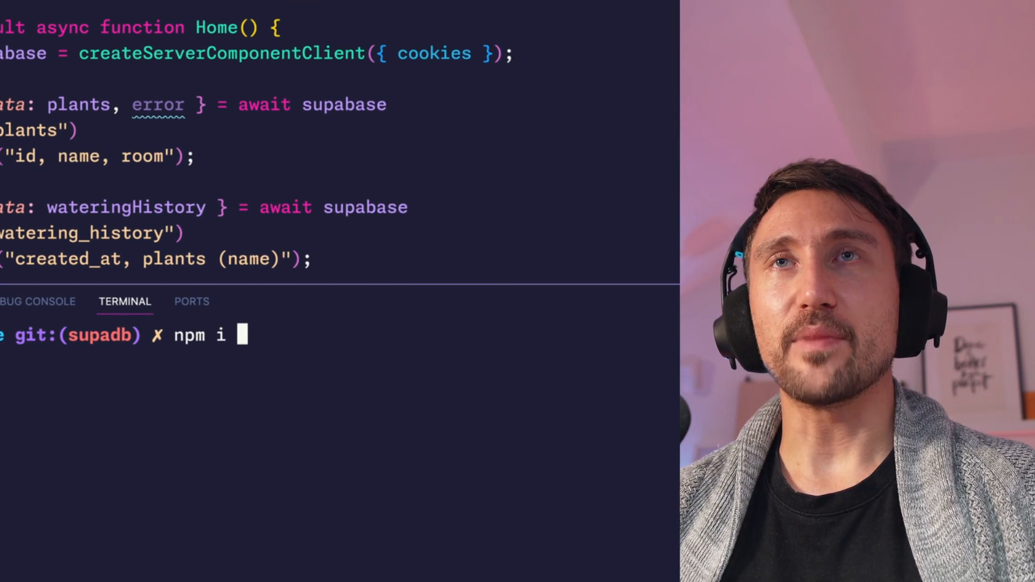
{"action": "type", "text": "@supabase/"}
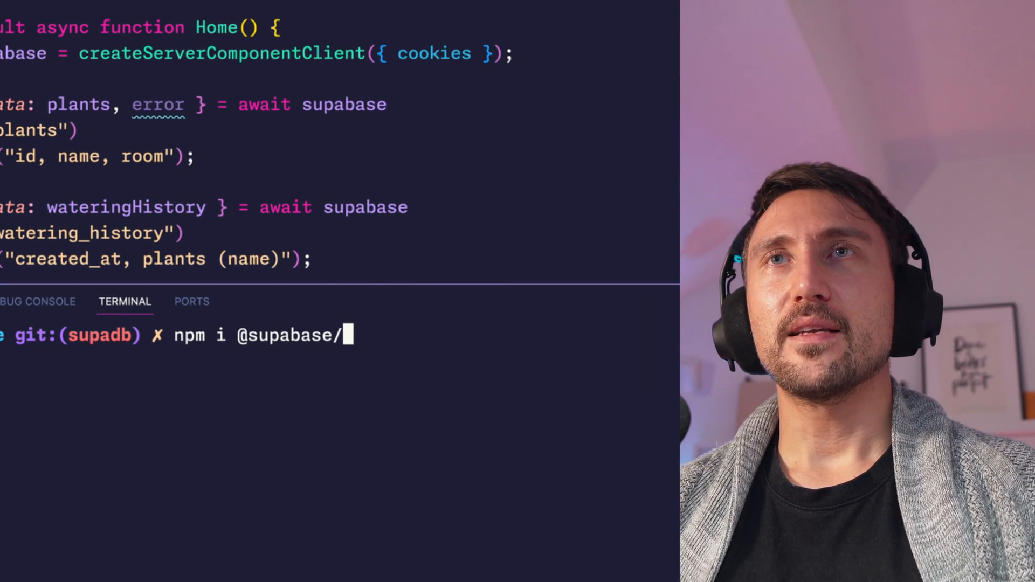
{"action": "type", "text": "ssr"}
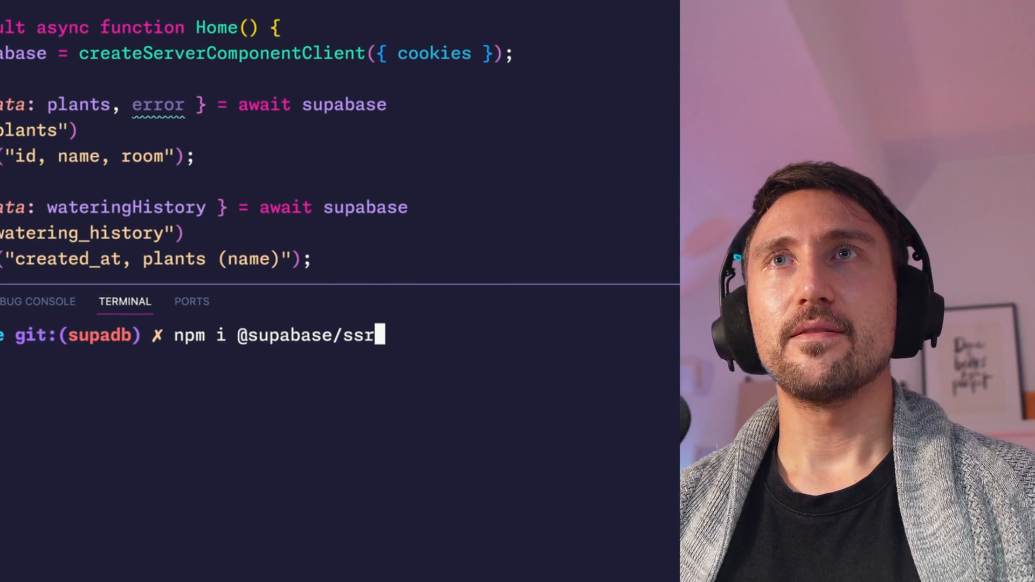
{"action": "key", "text": "Return"}
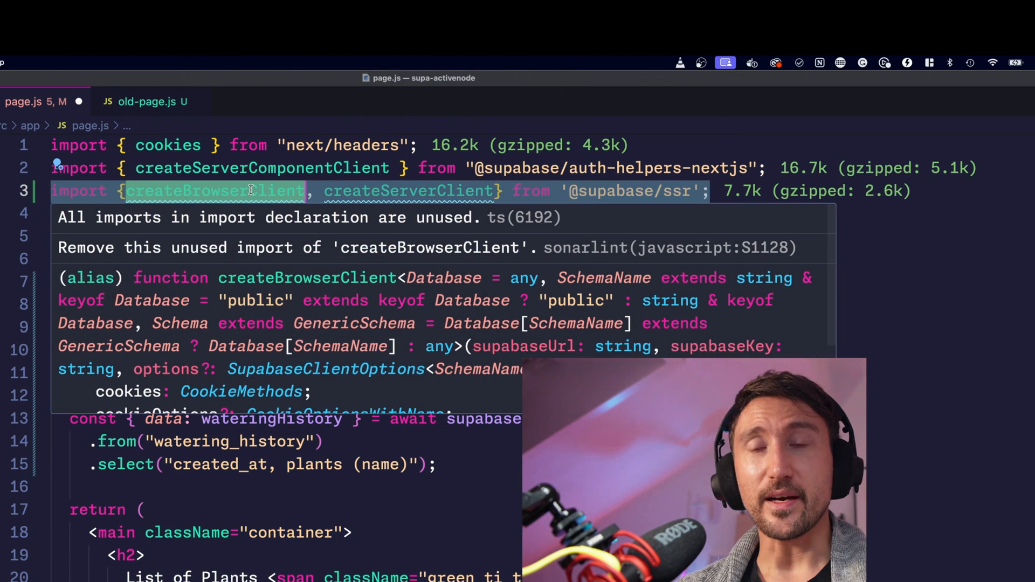
{"action": "type", "text": "import {cr"}
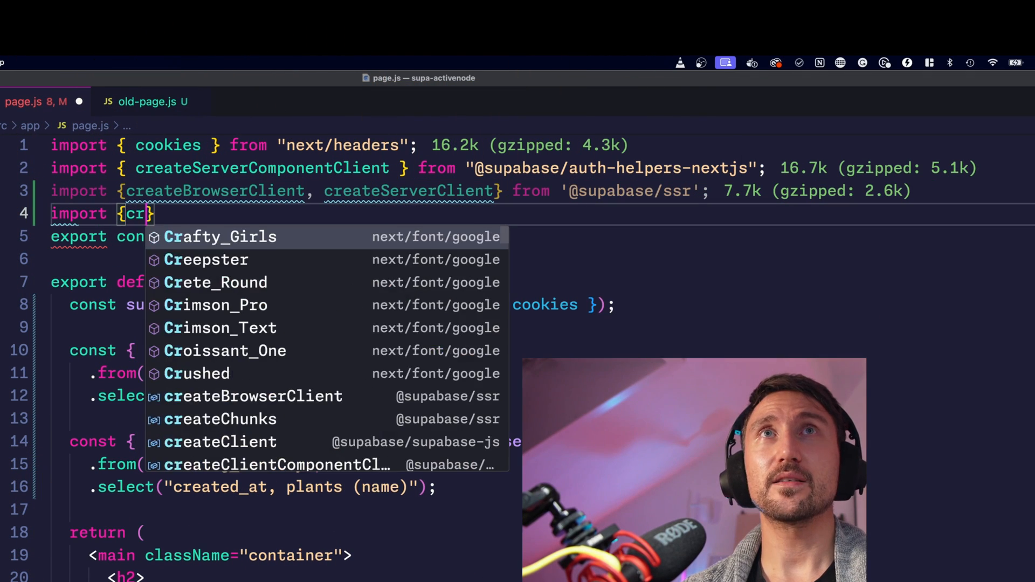
{"action": "left_click", "coordinate": [220, 443]}
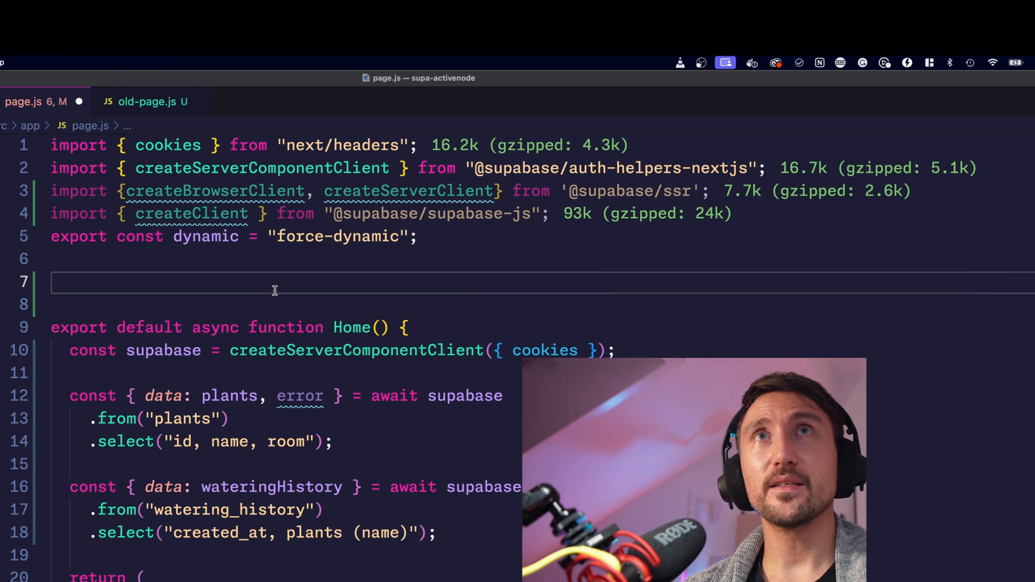
{"action": "type", "text": "createBrowserClient"}
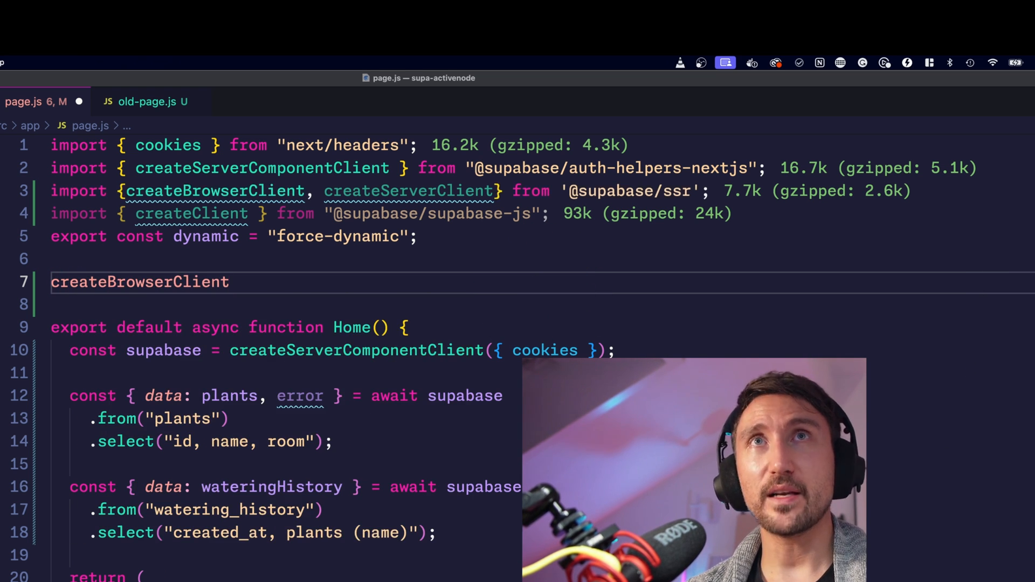
{"action": "type", "text": "()"}
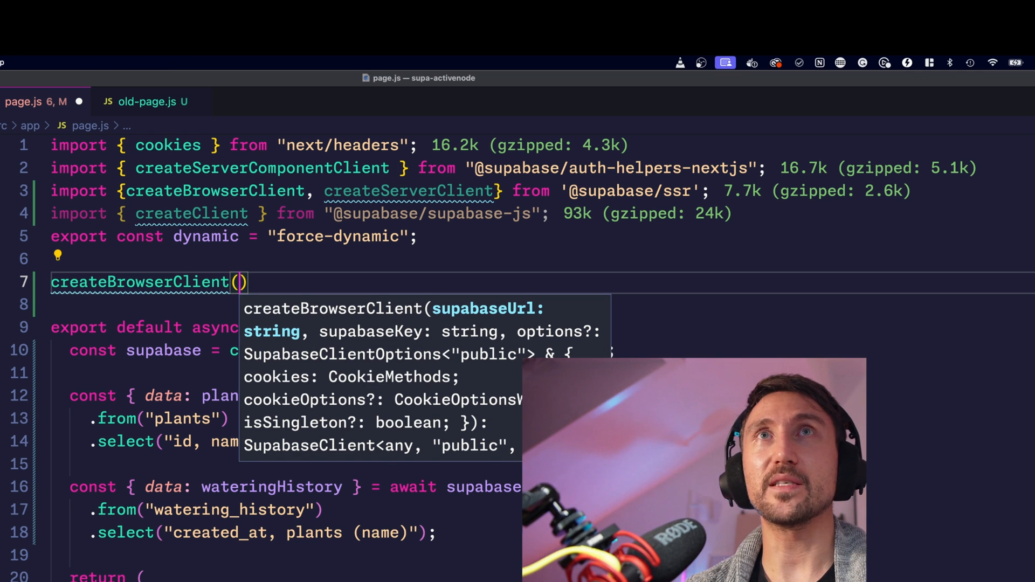
{"action": "type", "text": "SUPABASE_URL,"}
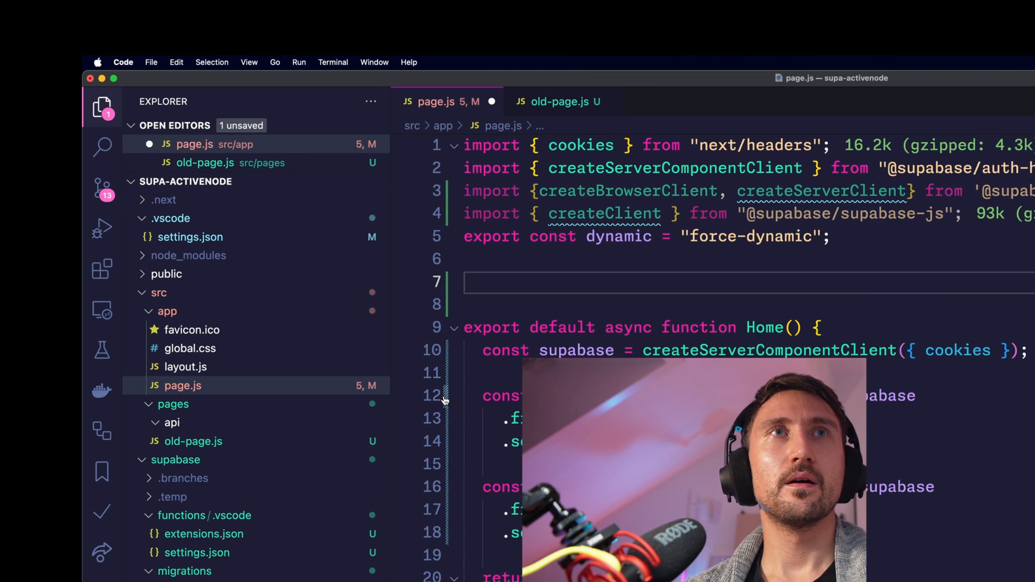
Create src/util/supabase.js with an exported createSupabaseFrontendClient() function.
{"action": "left_click", "coordinate": [337, 188]}
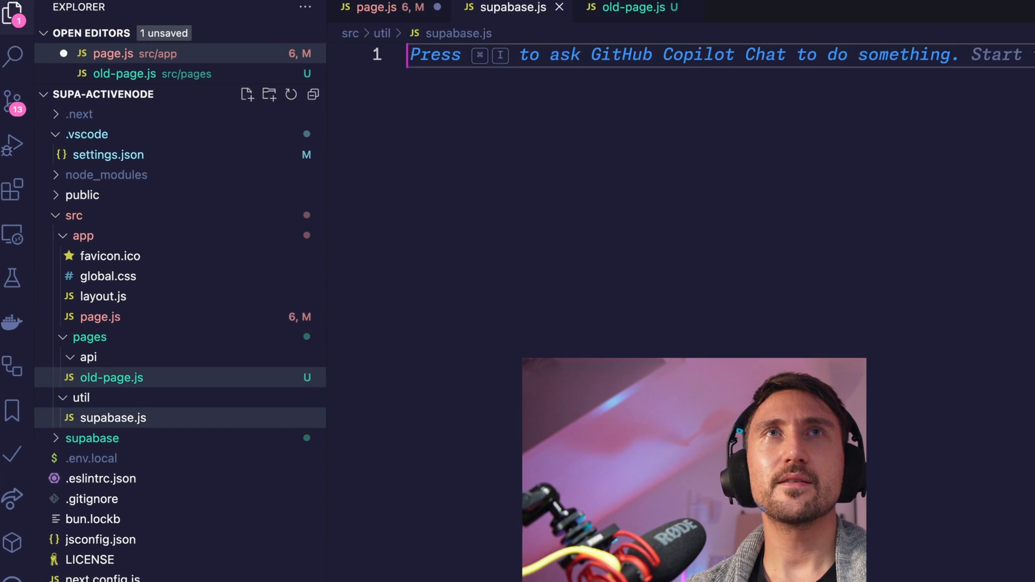
{"action": "type", "text": "export function"}
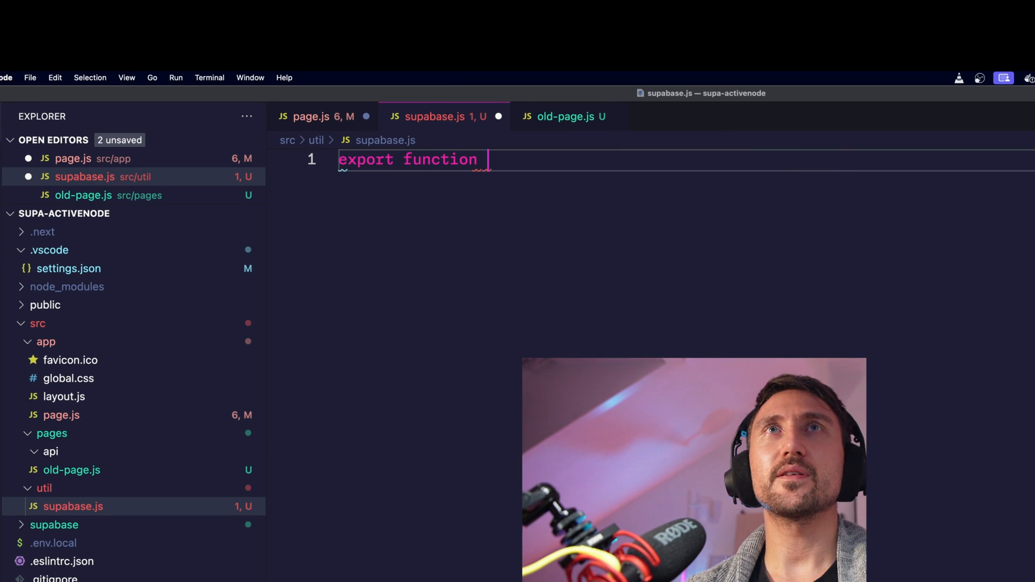
{"action": "type", "text": "createSupabase"}
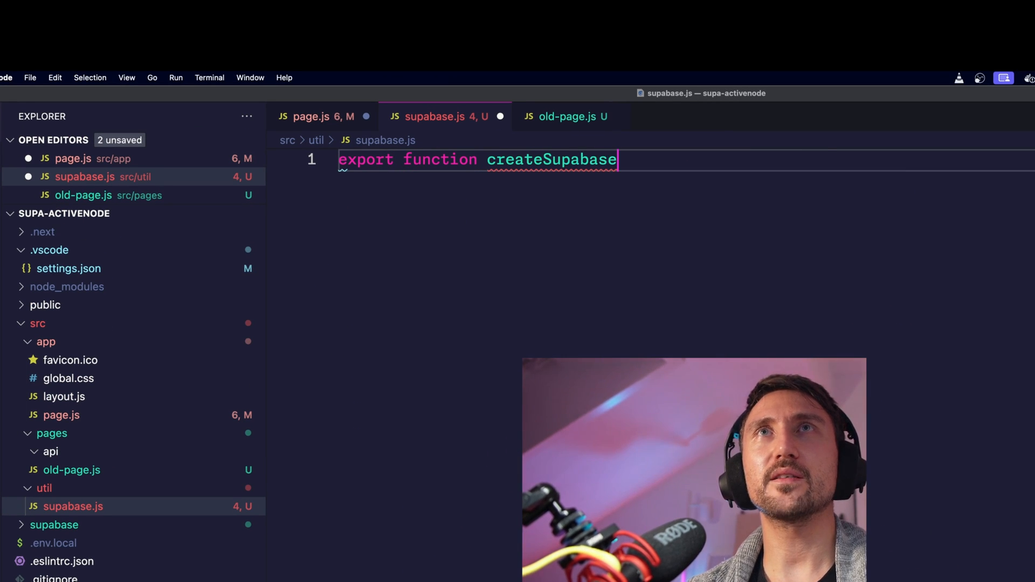
{"action": "type", "text": "FrontendClient()"}
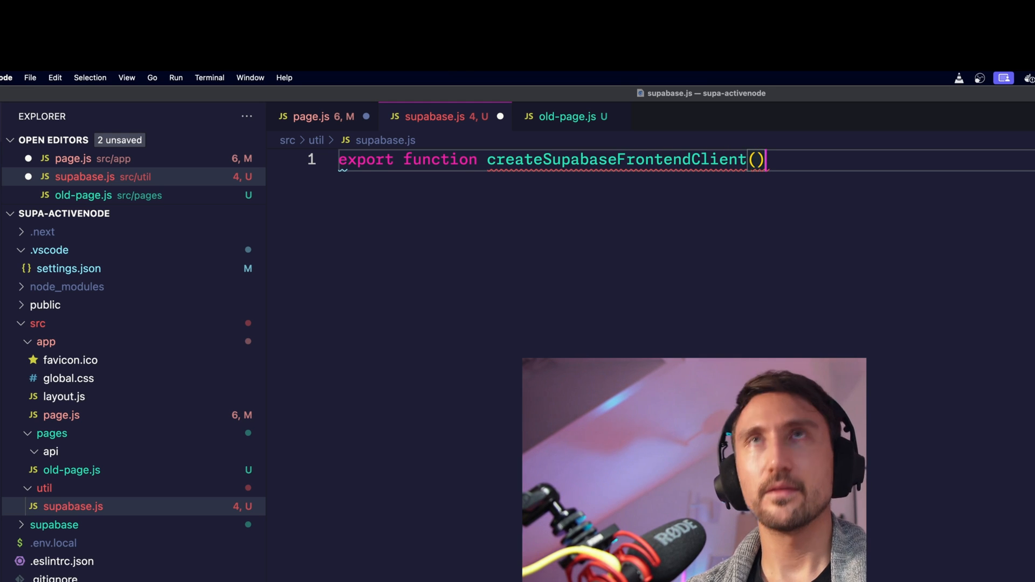
{"action": "type", "text": "{"}
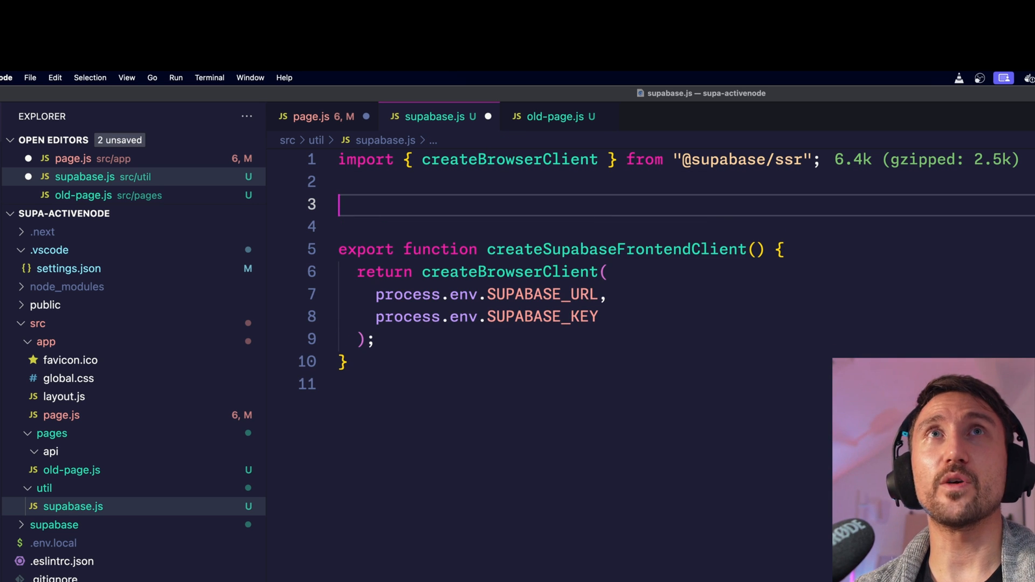
Have createSupabaseFrontendClient return createBrowserClient with SUPABASE_URL and SUPABASE_KEY.
{"action": "type", "text": "createClientComponentClient"}
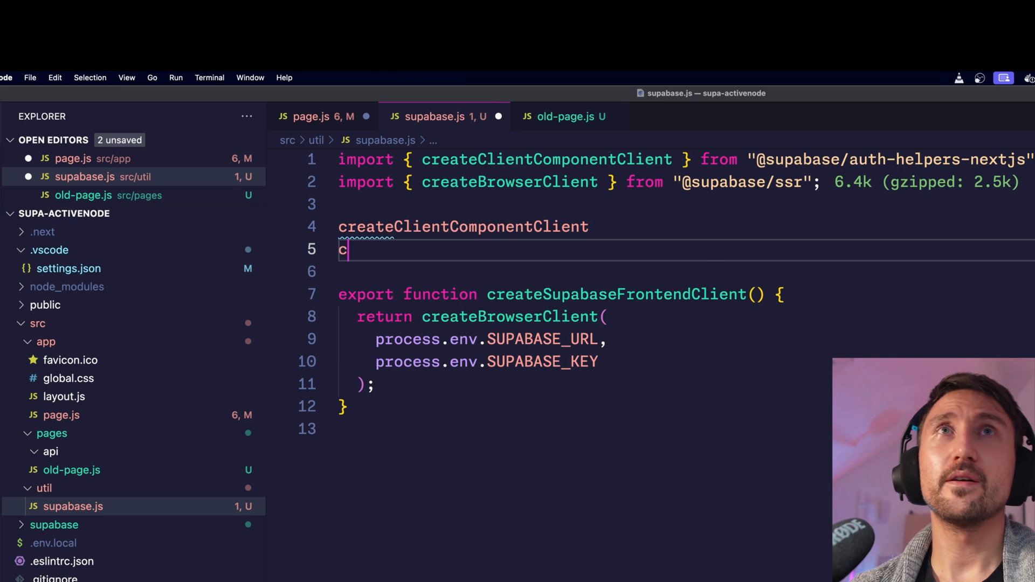
{"action": "type", "text": "reatePagesBrowserClient"}
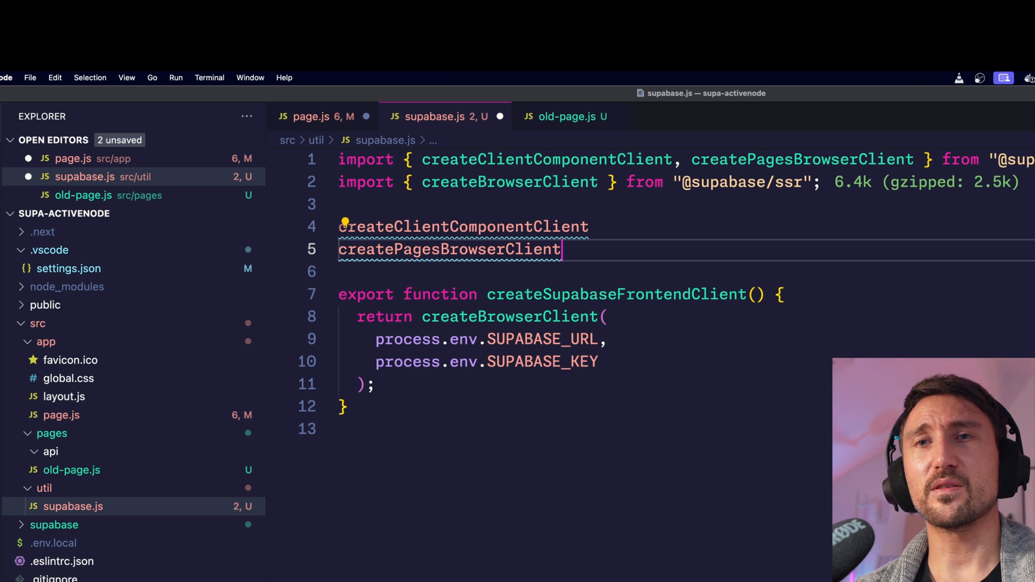
{"action": "type", "text": "create"}
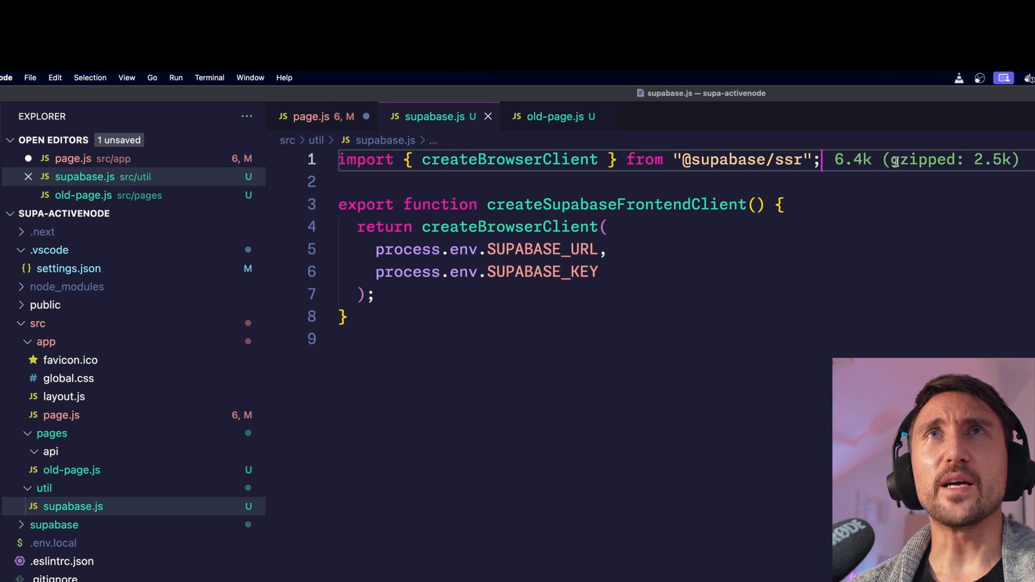
{"action": "type", "text": "cr"}
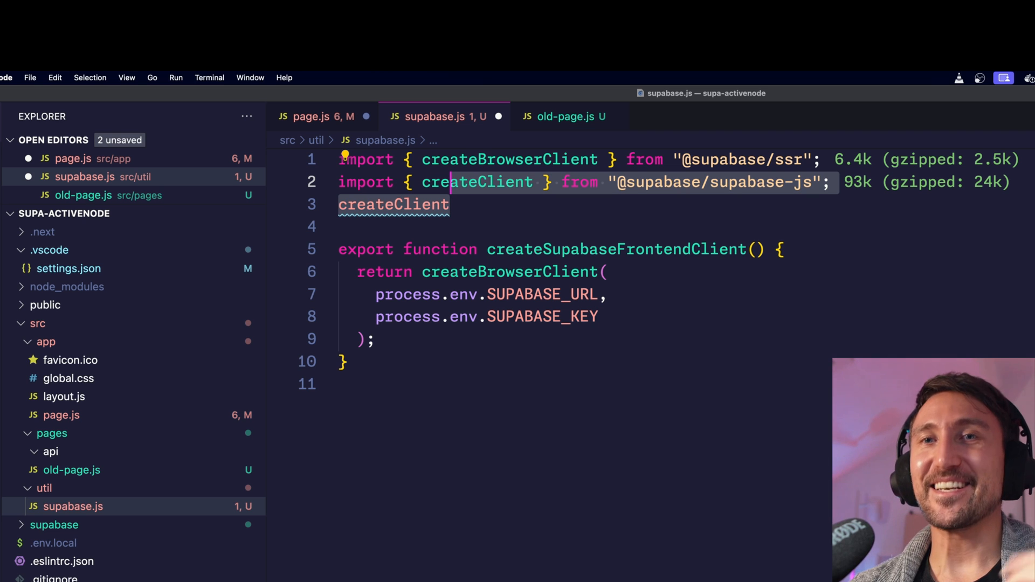
{"action": "mouse_move", "coordinate": [719, 214]}
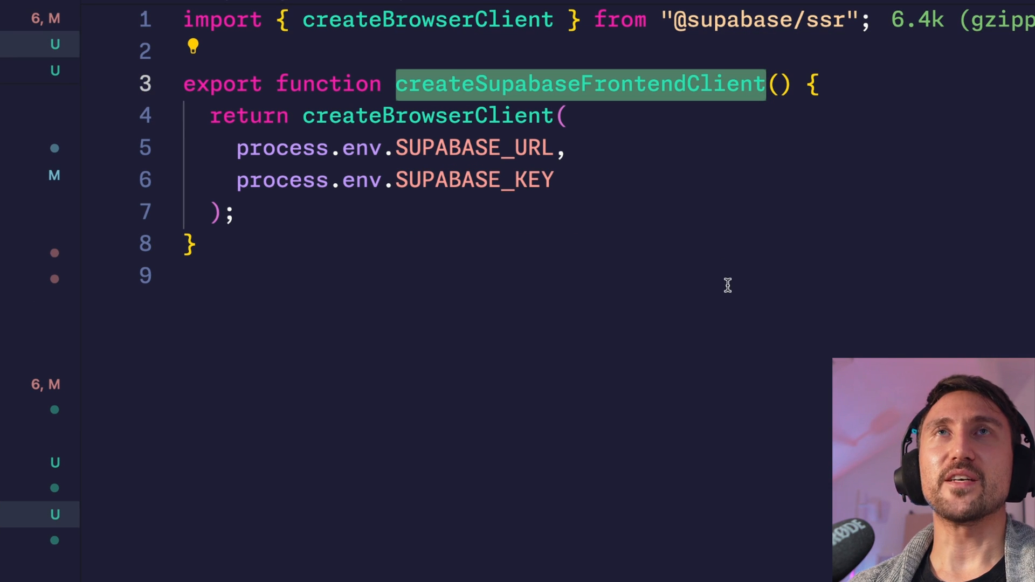
{"action": "mouse_move", "coordinate": [692, 264]}
{"action": "type", "text": "createServerClient"}
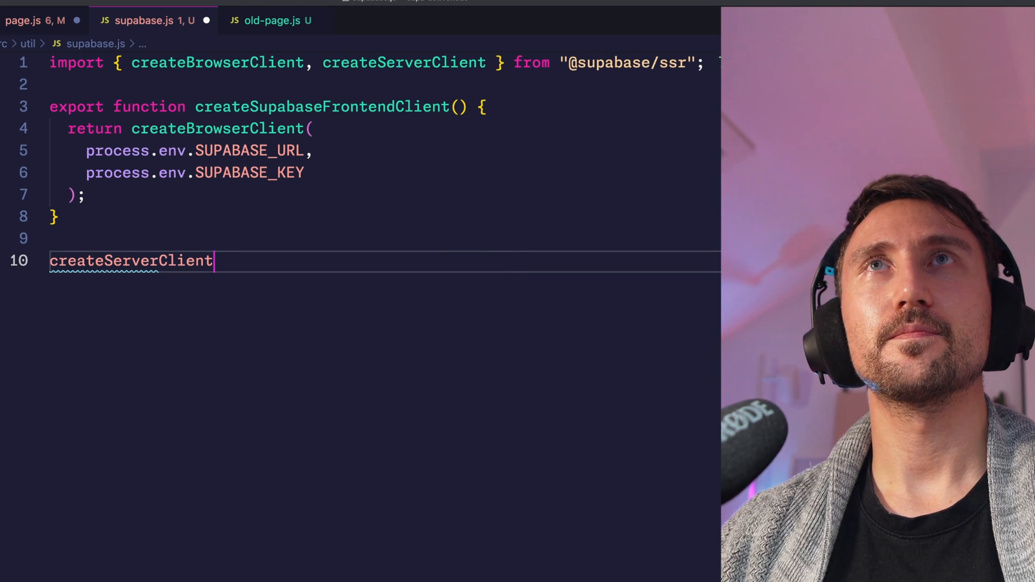
Write export function createSupabaseServerClient() returning createServerClient in supabase.js.
{"action": "double_click", "coordinate": [131, 261]}
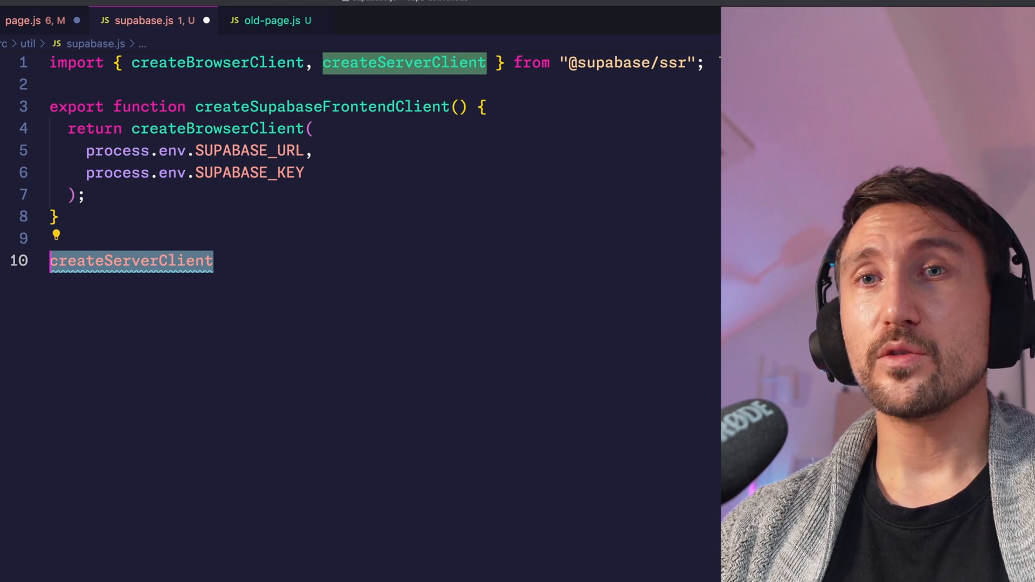
{"action": "type", "text": "export function createS"}
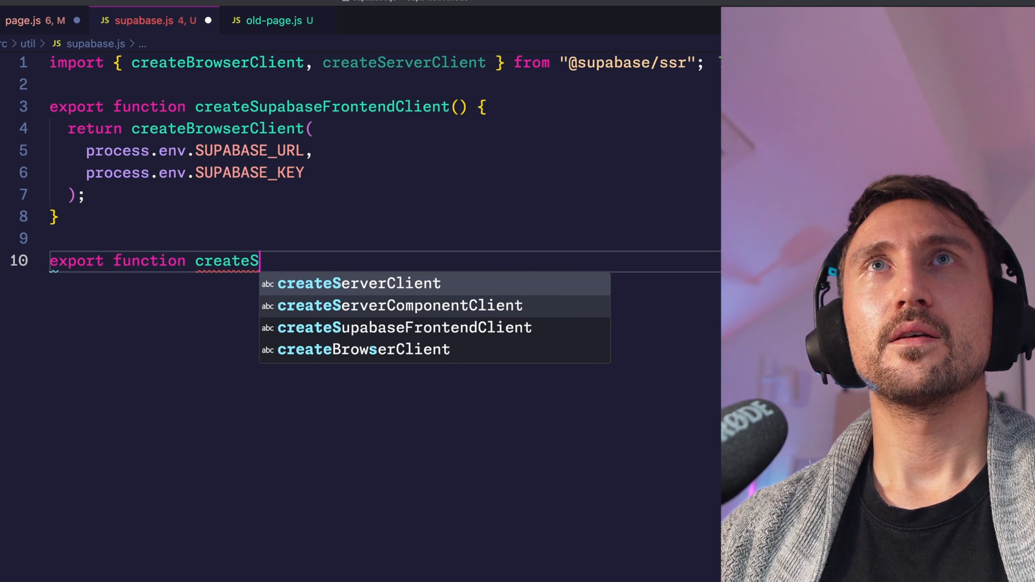
{"action": "type", "text": "upabaseServ"}
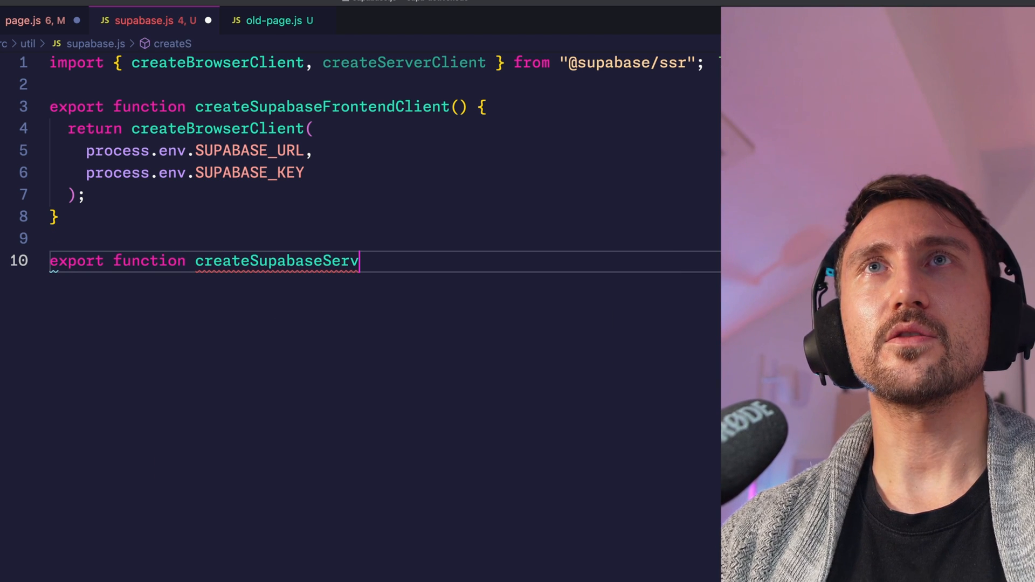
{"action": "type", "text": "erClient() {"}
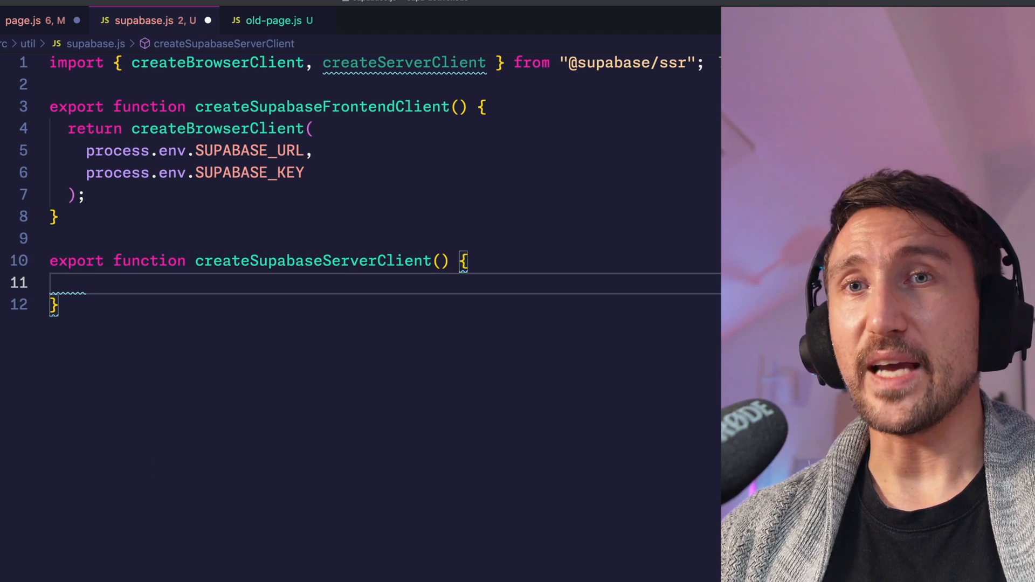
{"action": "type", "text": "return createServerClient("}
{"action": "left_click", "coordinate": [182, 151]}
{"action": "type", "text": "NEXT_PUBLIC_"}
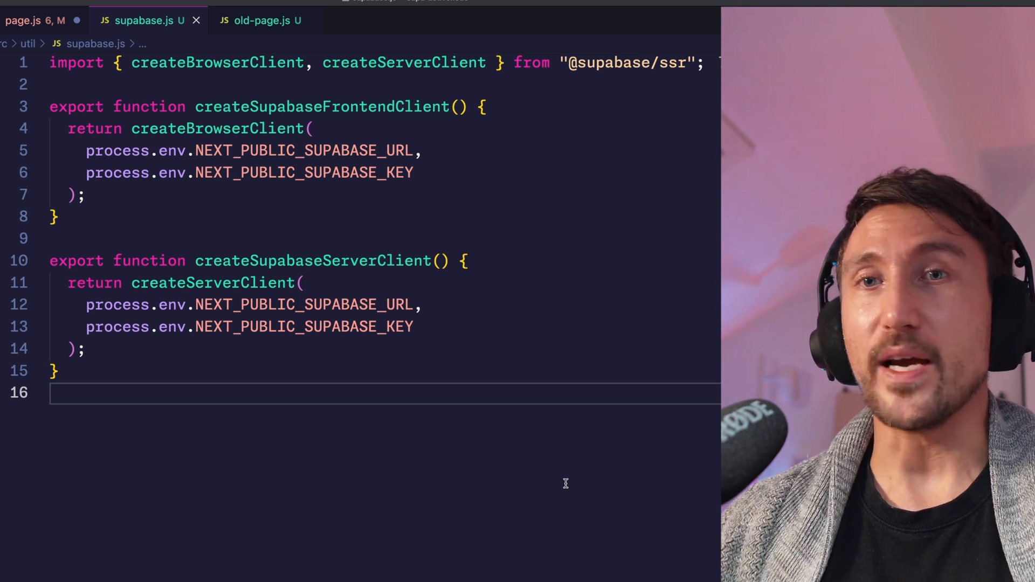
Pass createServerClient a cookies option with get(name) and set(name, value, options) stubs.
{"action": "left_click", "coordinate": [470, 325]}
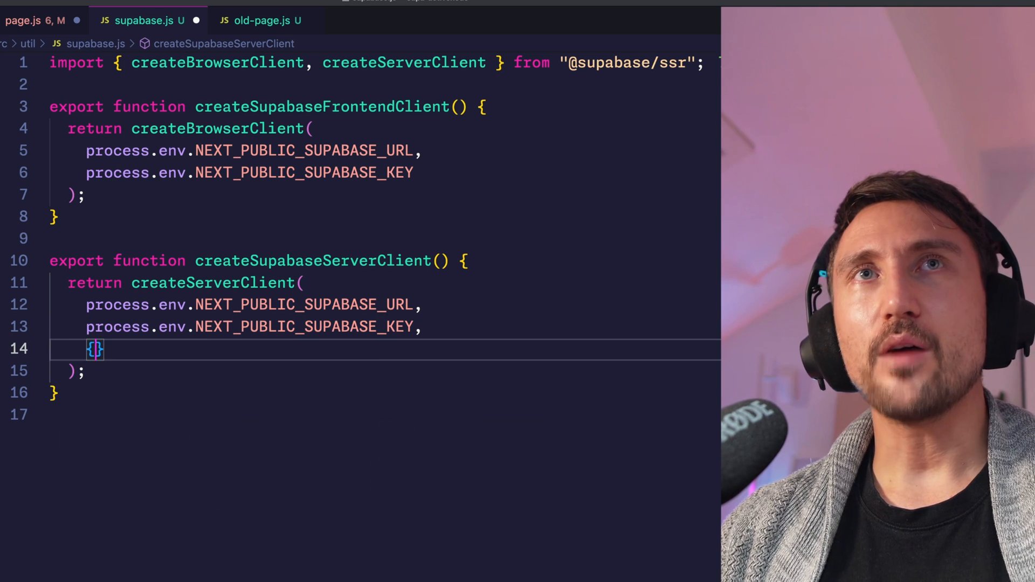
{"action": "type", "text": "cookies: {"}
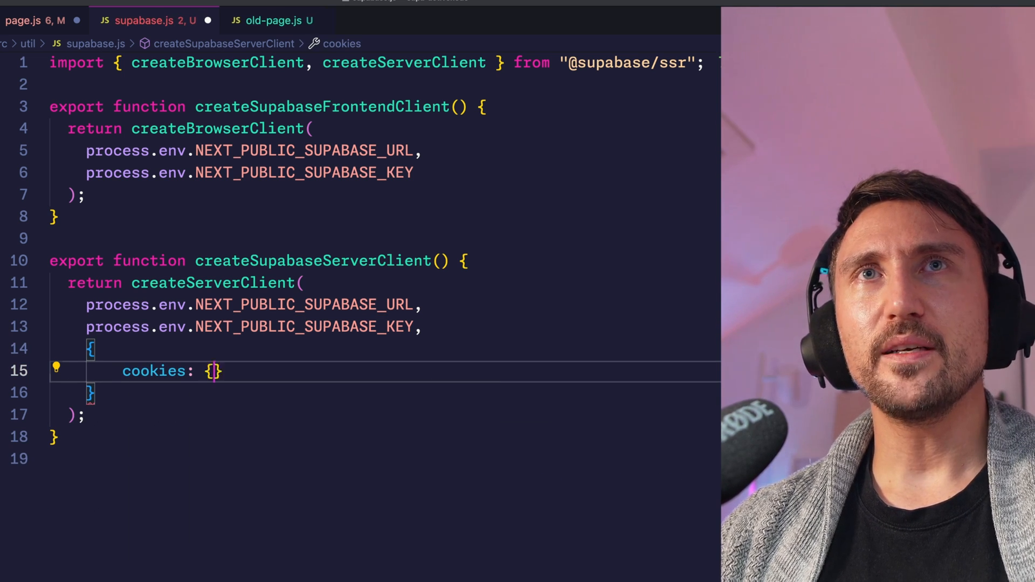
{"action": "key", "text": "enter"}
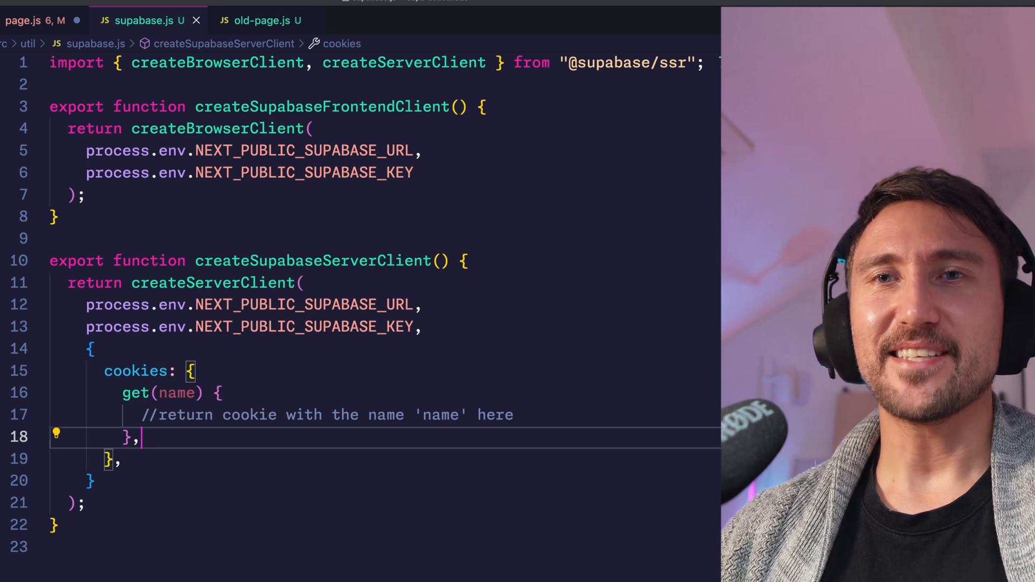
{"action": "type", "text": "set(name, value"}
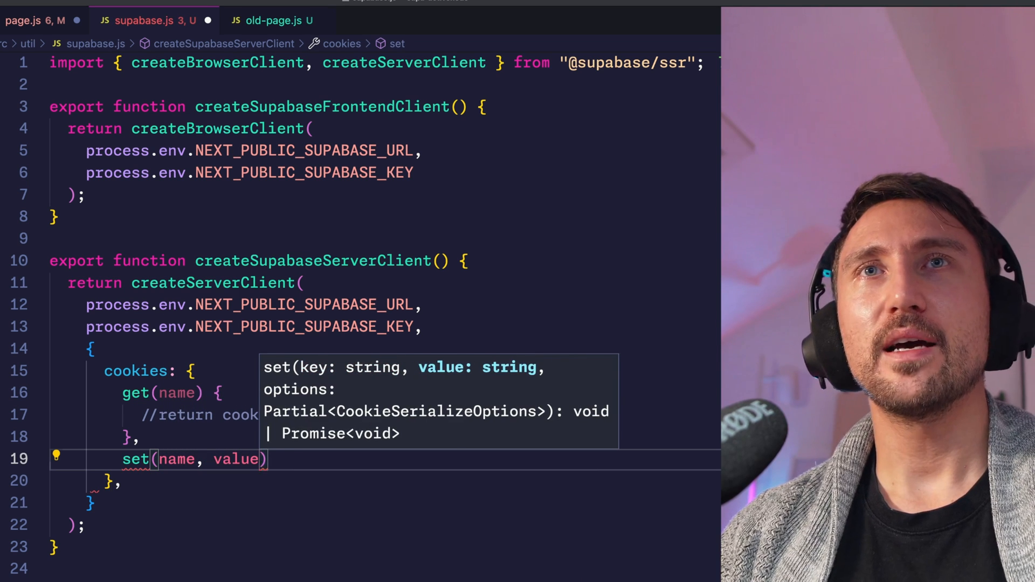
{"action": "type", "text": ", options)"}
{"action": "type", "text": "// set the cookie"}
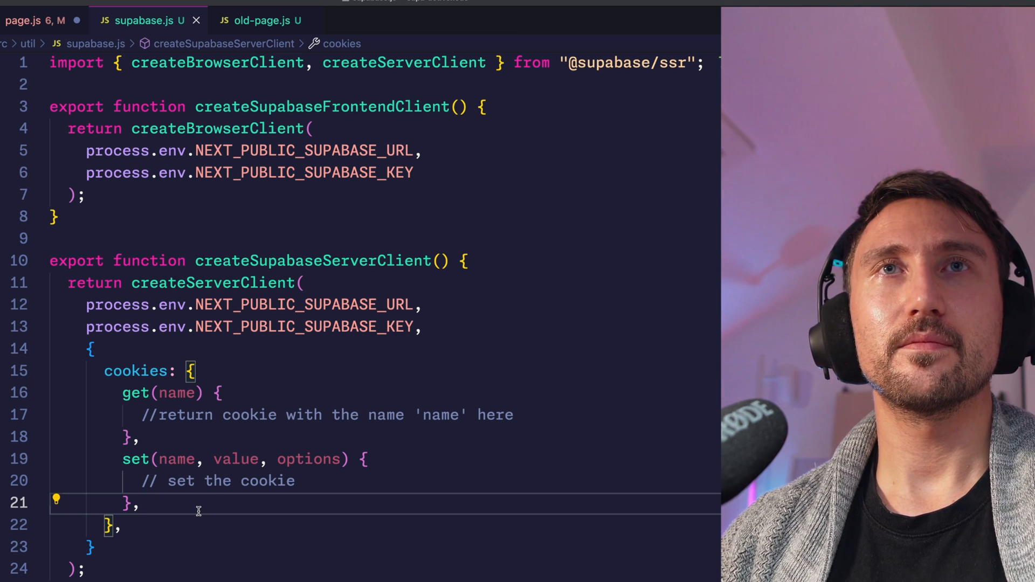
{"action": "type", "text": "remove(name, options) {"}
{"action": "type", "text": "// delete the cookie"}
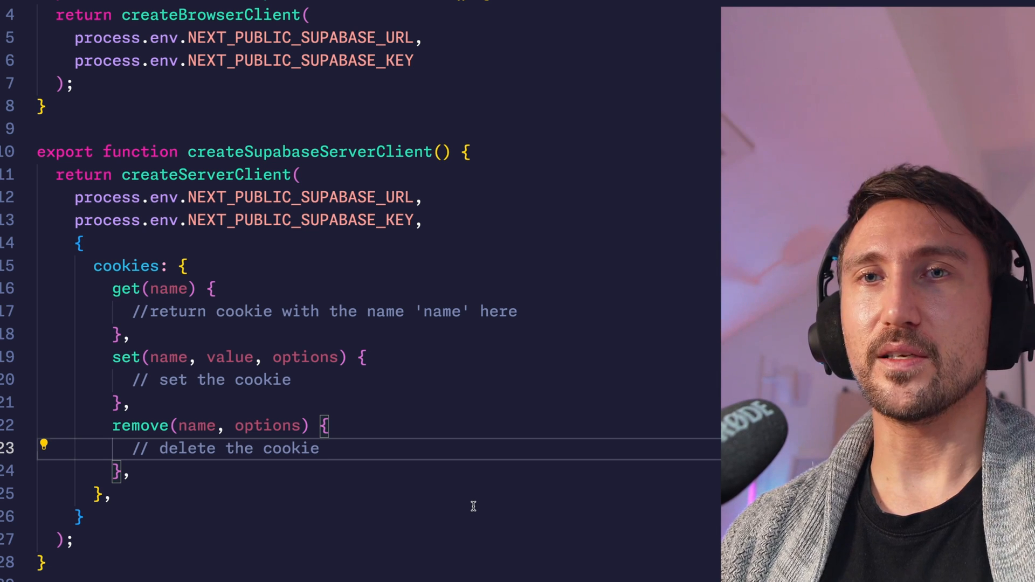
Add the remove(name, options) stub commented 'delete the cookie' after set.
{"action": "left_click", "coordinate": [320, 448]}
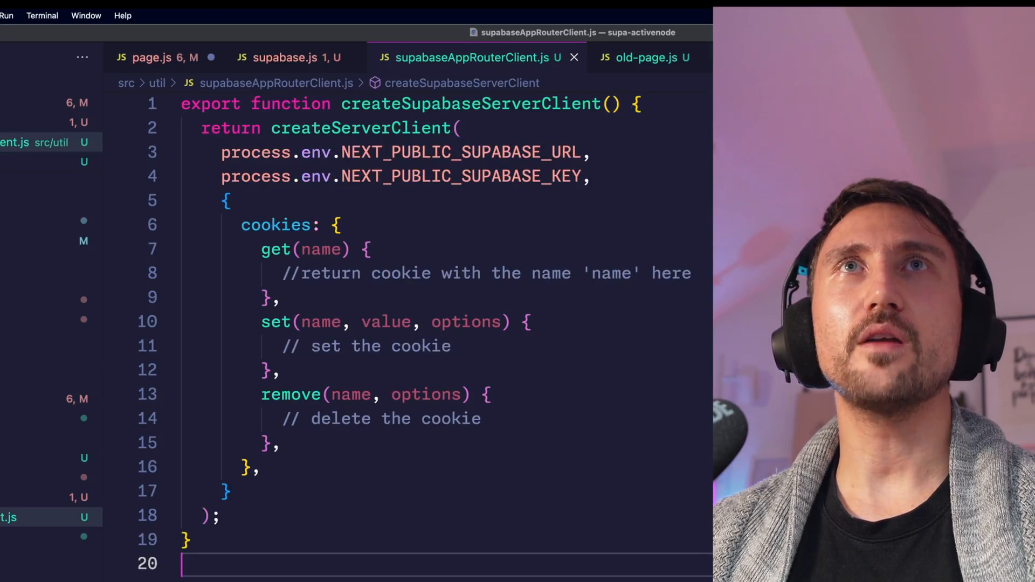
Rename to createSupabaseAppServerClient and import cookies from next/headers.
{"action": "left_click", "coordinate": [486, 104]}
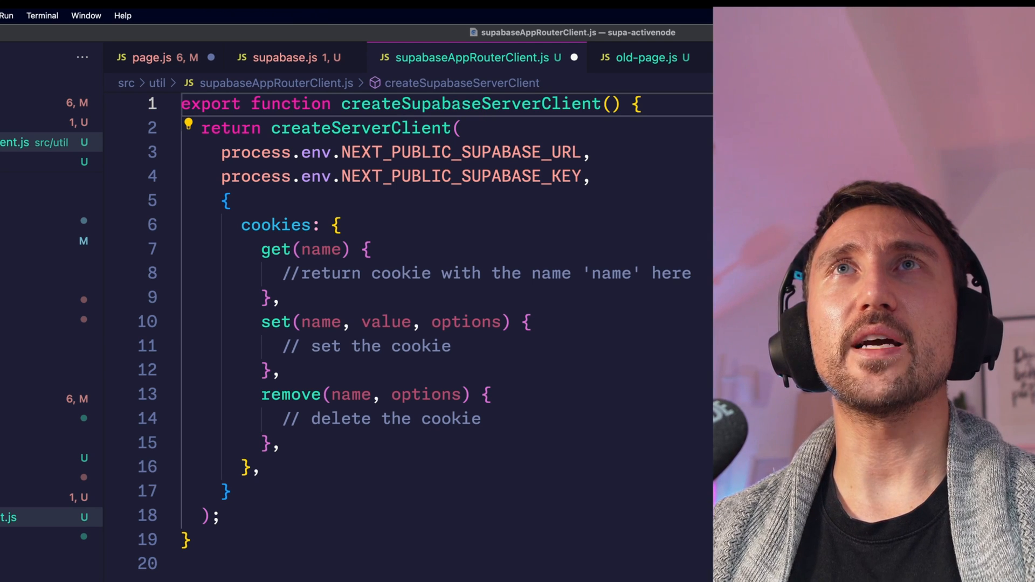
{"action": "type", "text": "App"}
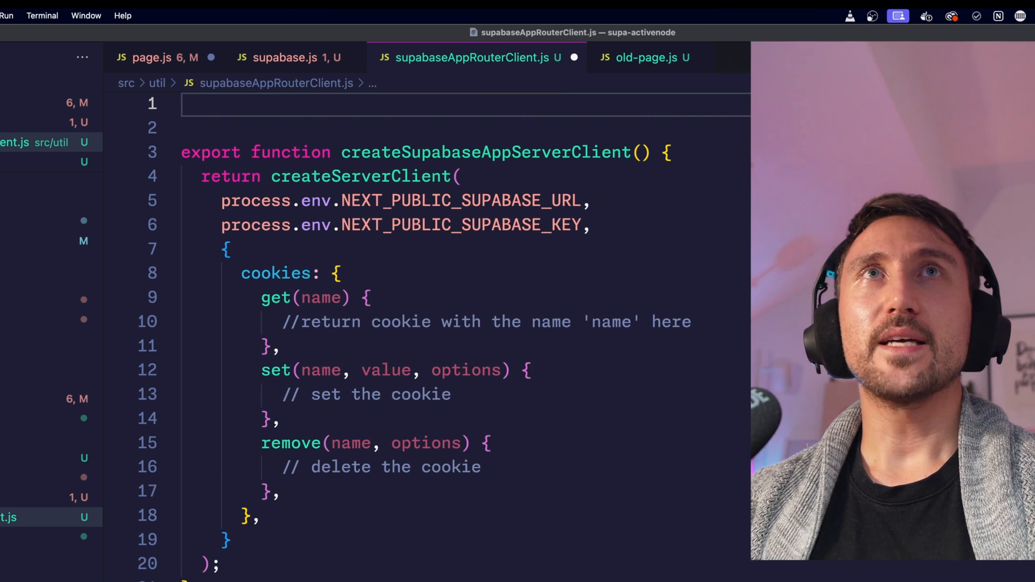
{"action": "type", "text": "import \"\""}
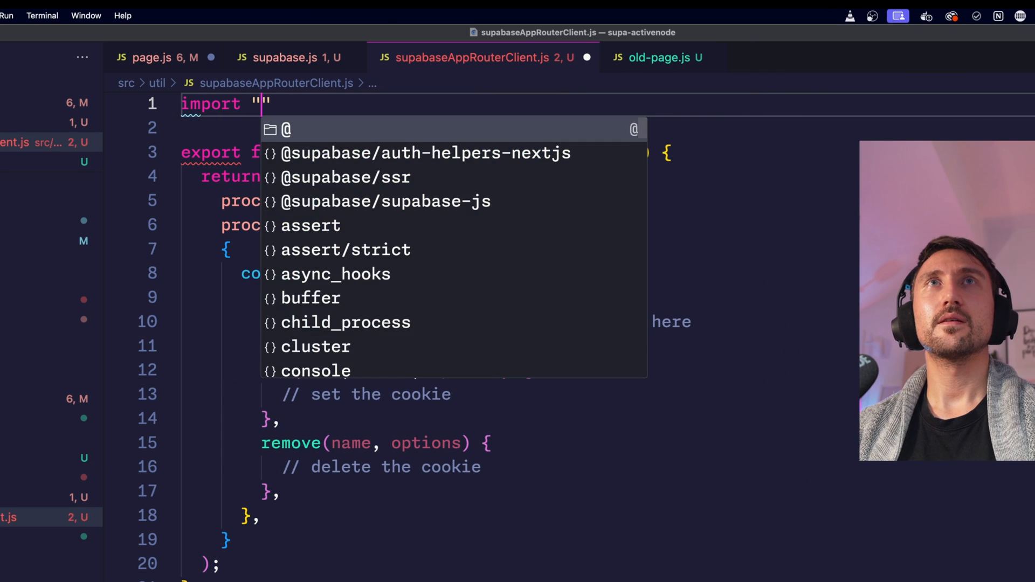
{"action": "type", "text": "{cookie"}
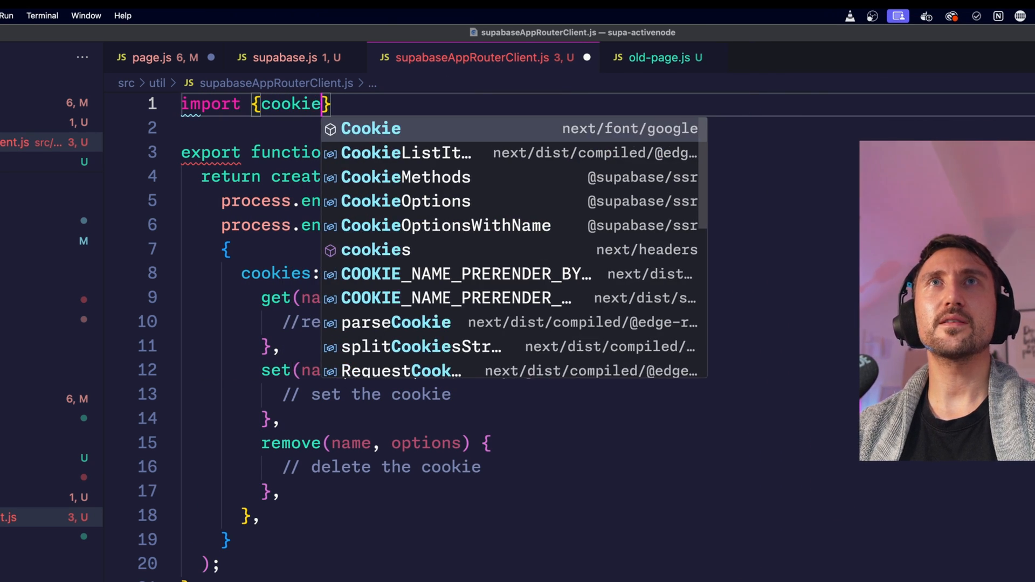
{"action": "left_click", "coordinate": [375, 249]}
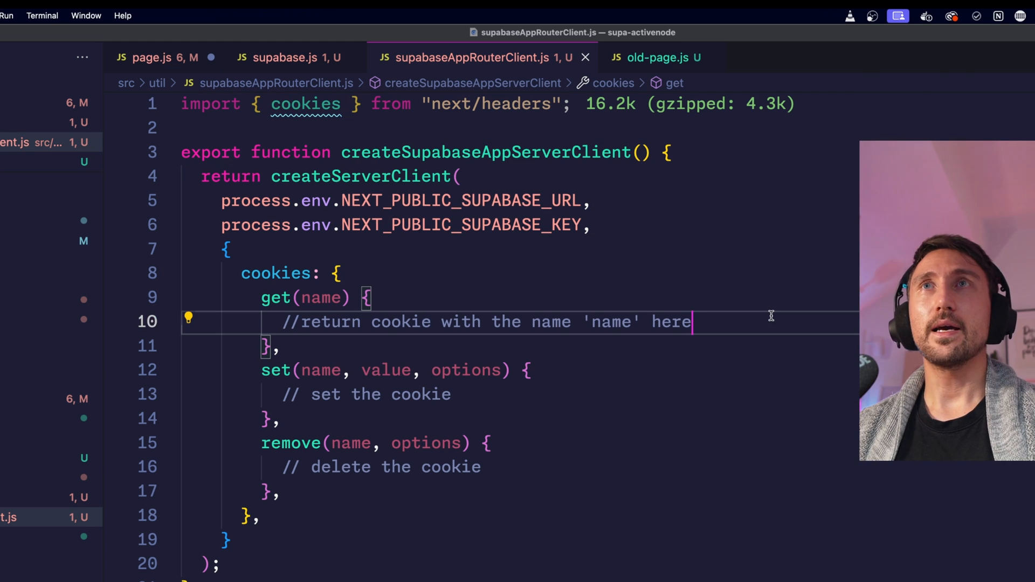
Make get return cookies().get(name)?.value.
{"action": "type", "text": "cookies()"}
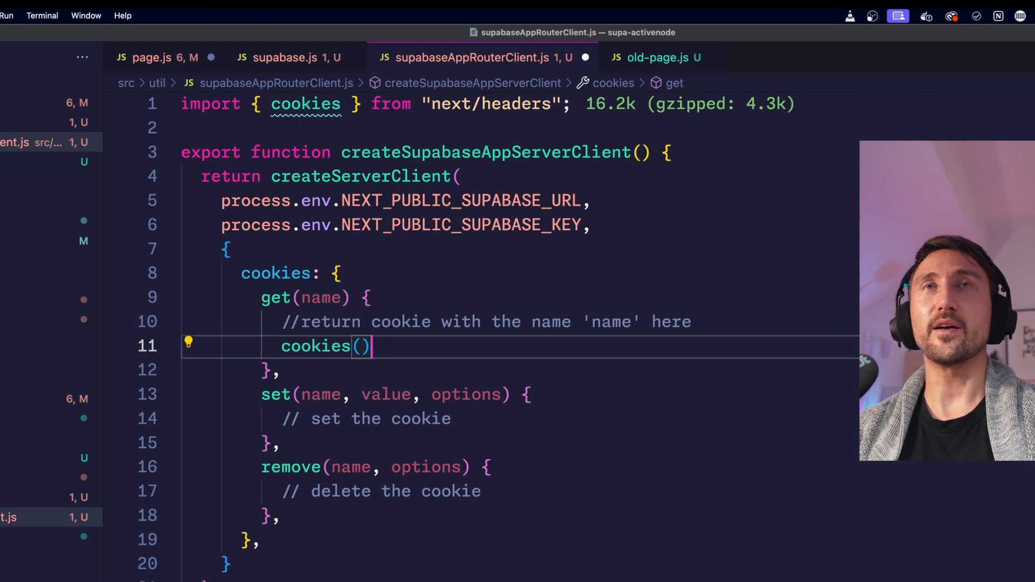
{"action": "type", "text": ".get(name)."}
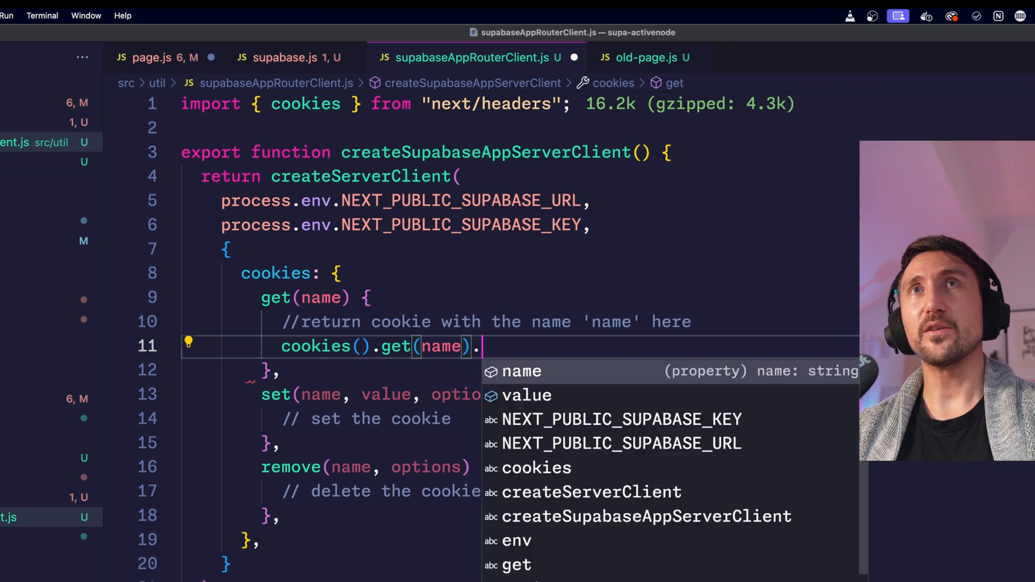
{"action": "left_click", "coordinate": [527, 396]}
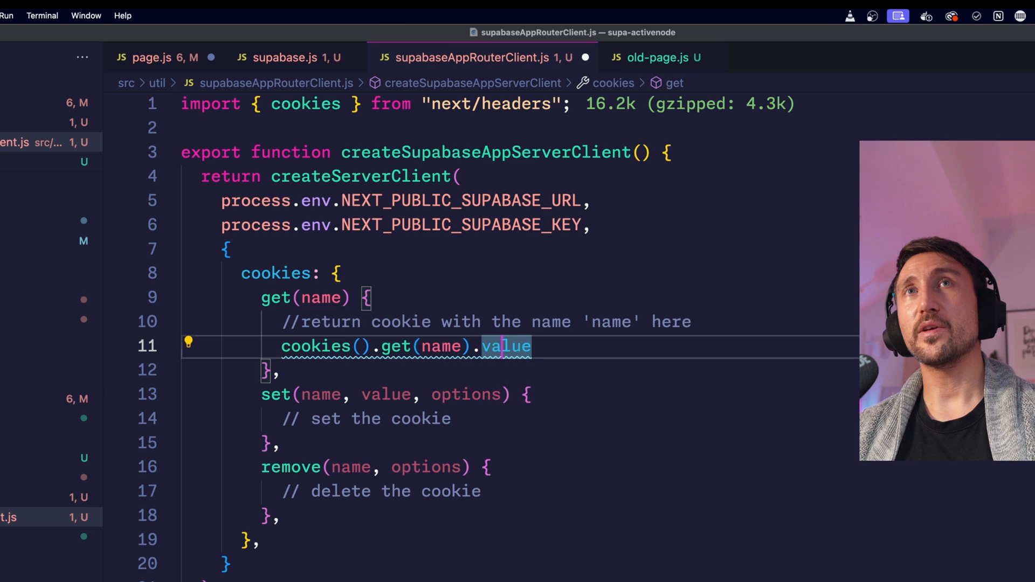
{"action": "type", "text": "?"}
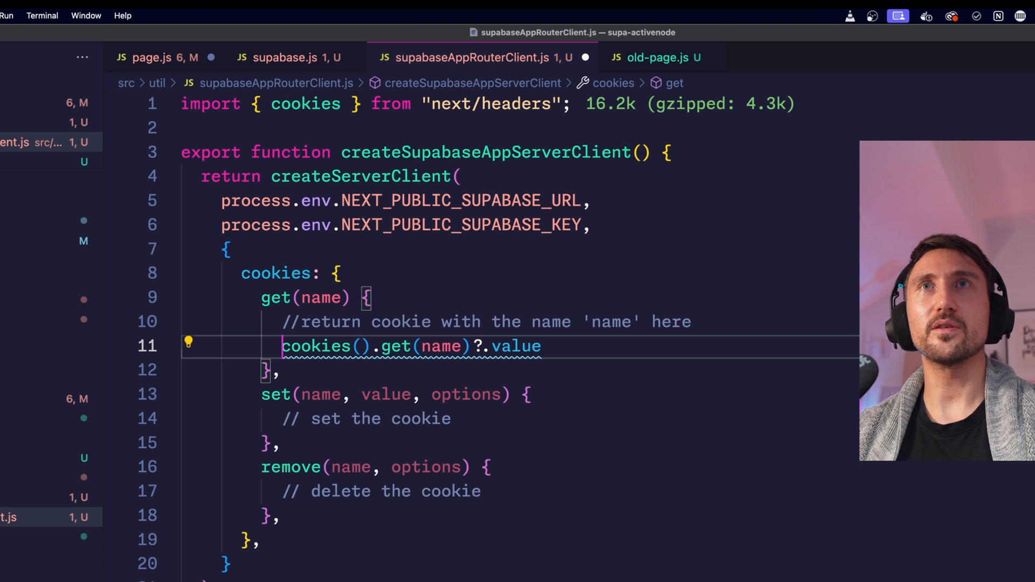
{"action": "type", "text": "return"}
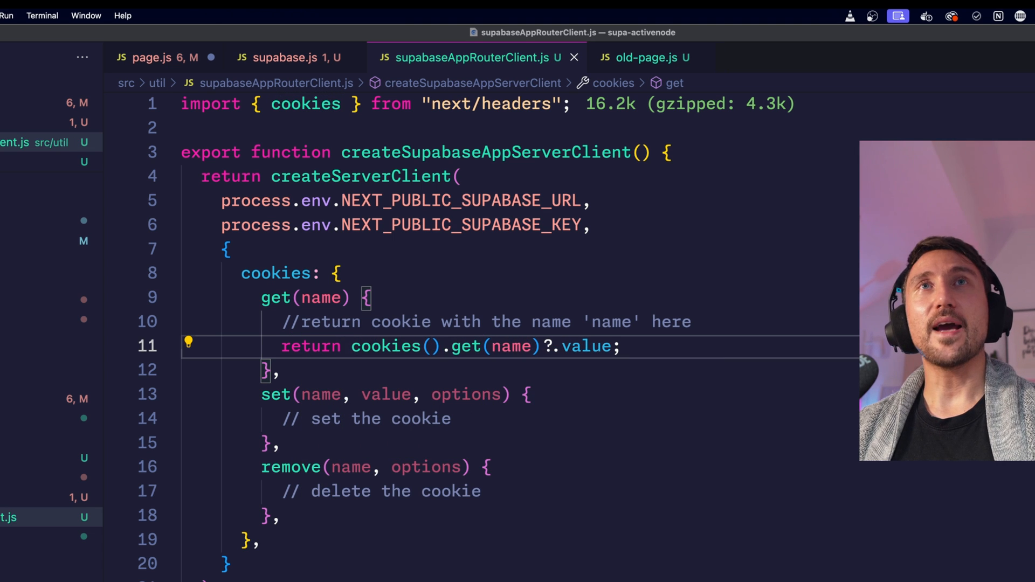
Make set call cookies().set(name, value, options) and remove call cookies().set(name, '', options).
{"action": "left_click", "coordinate": [396, 419]}
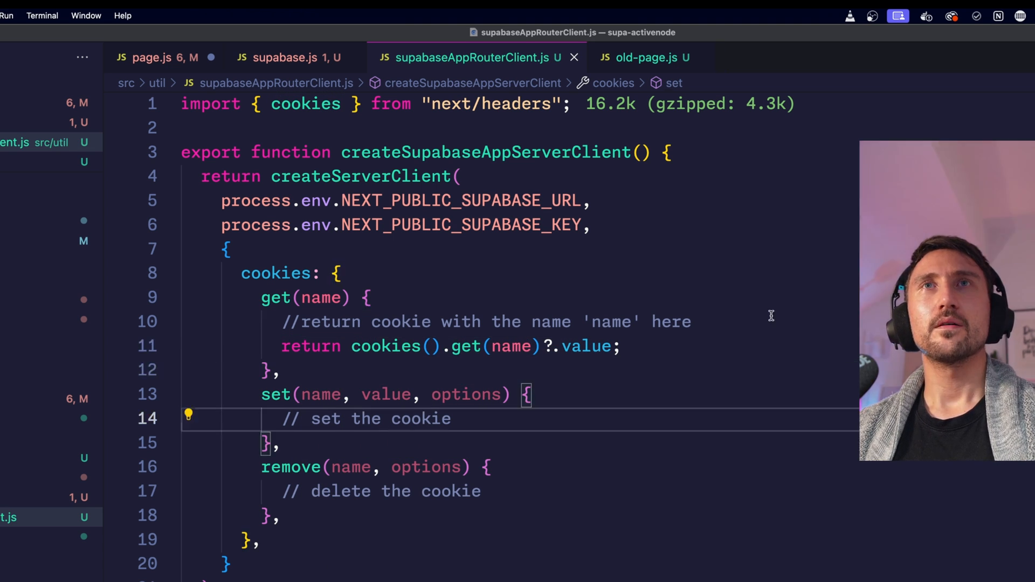
{"action": "left_click", "coordinate": [452, 418]}
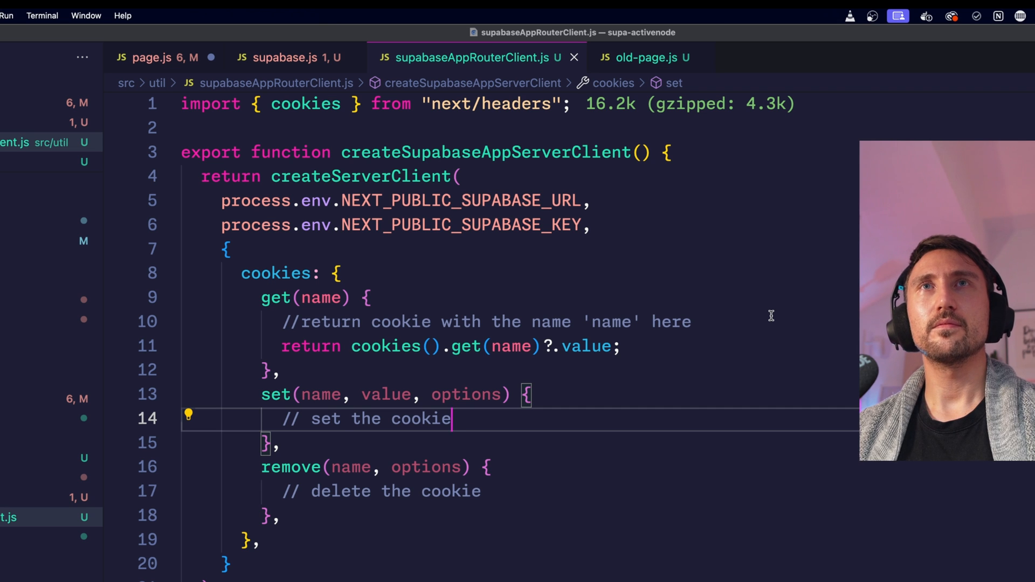
{"action": "type", "text": "cookies().set(name, value, options);"}
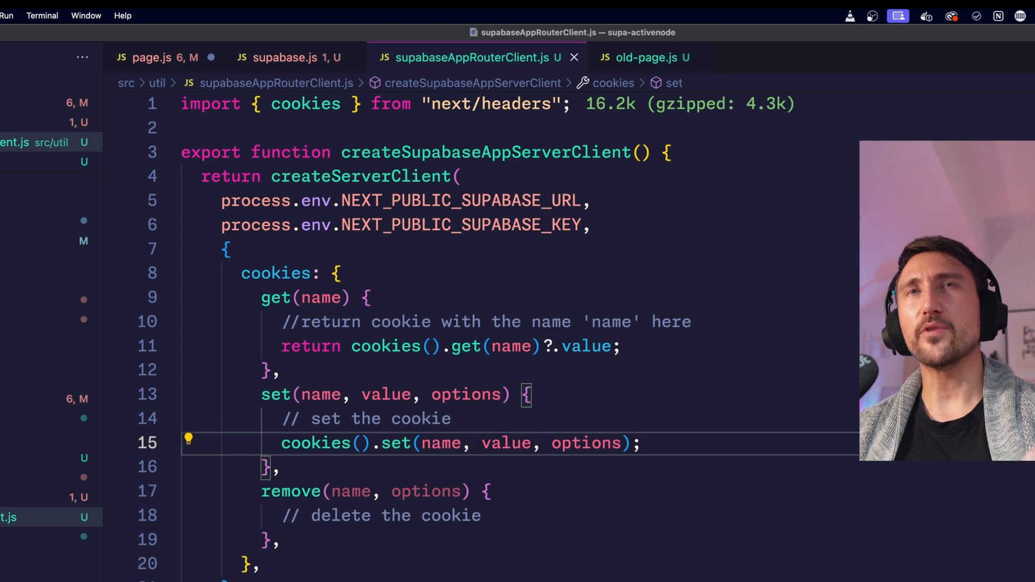
{"action": "left_click", "coordinate": [283, 540]}
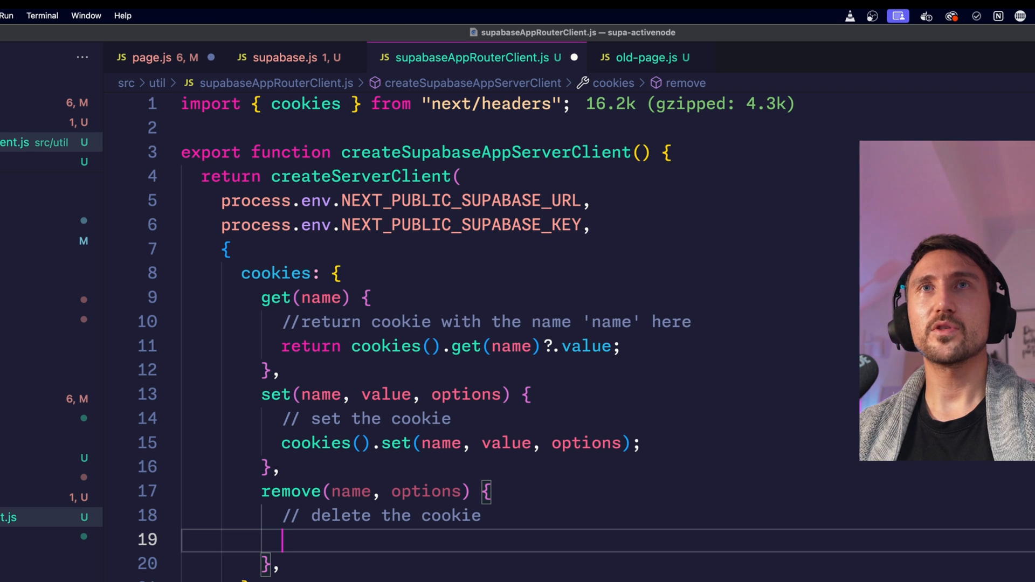
{"action": "type", "text": "cookies().set(name, '')"}
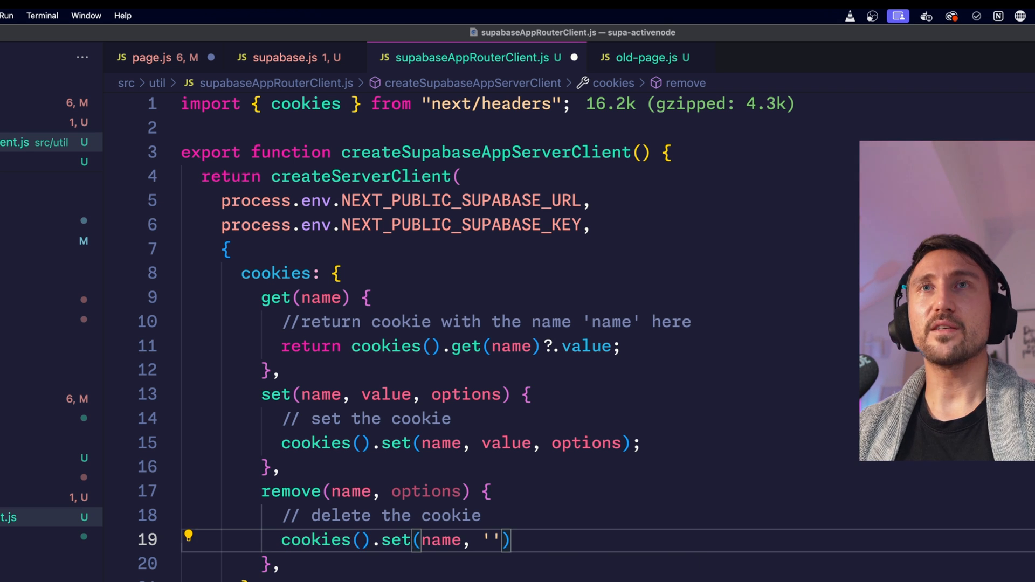
{"action": "type", "text": ", options"}
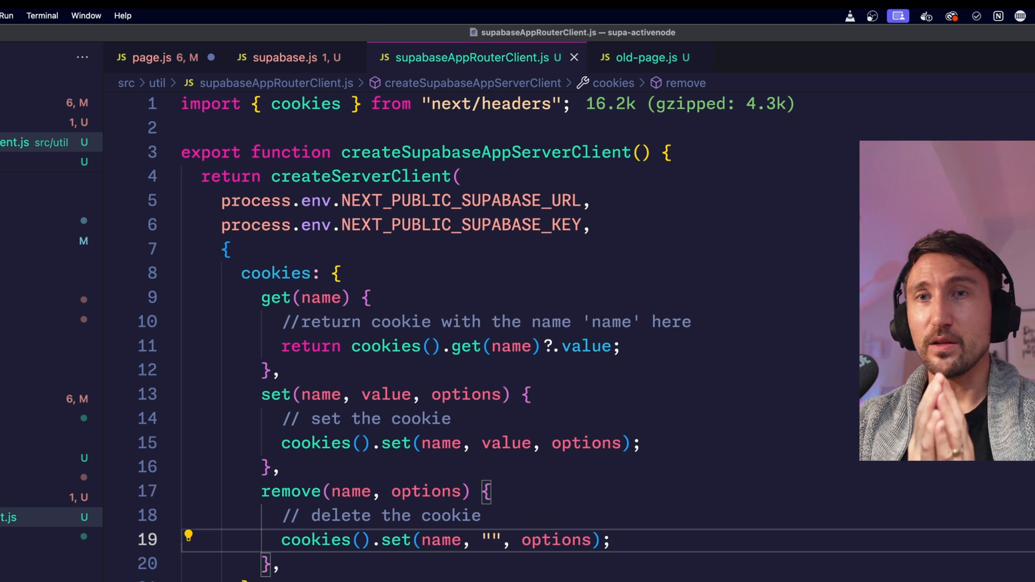
{"action": "left_click", "coordinate": [611, 540]}
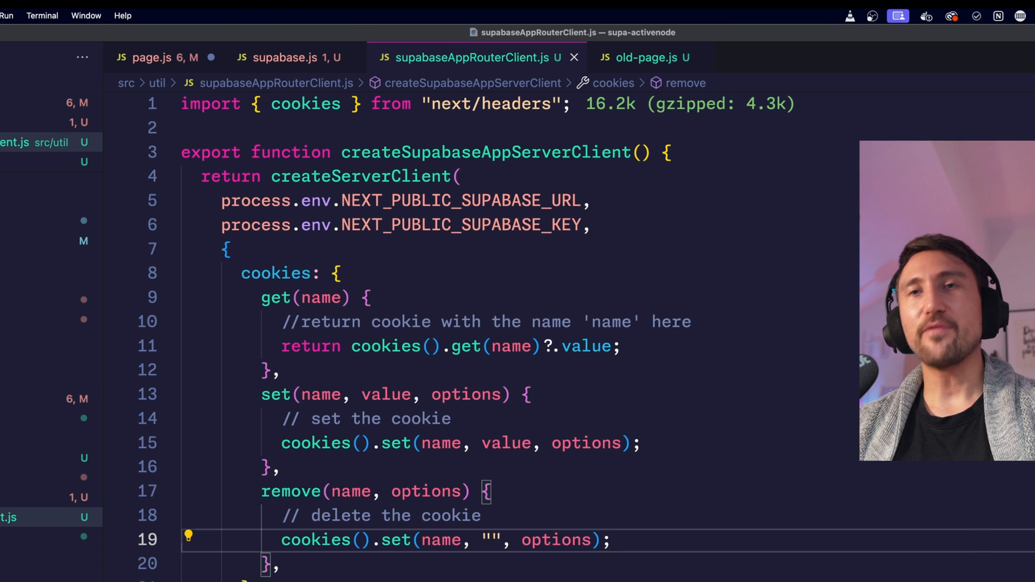
Add serverComponent = false parameter with if (serverComponent) return; guarding set and remove.
{"action": "left_click", "coordinate": [641, 152]}
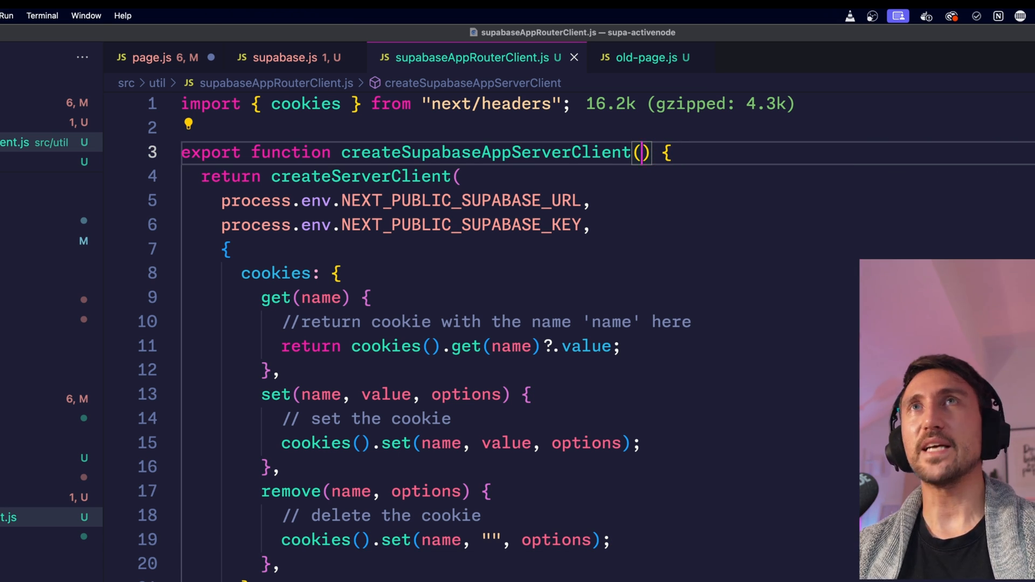
{"action": "type", "text": "serverComponent = false"}
{"action": "type", "text": "if"}
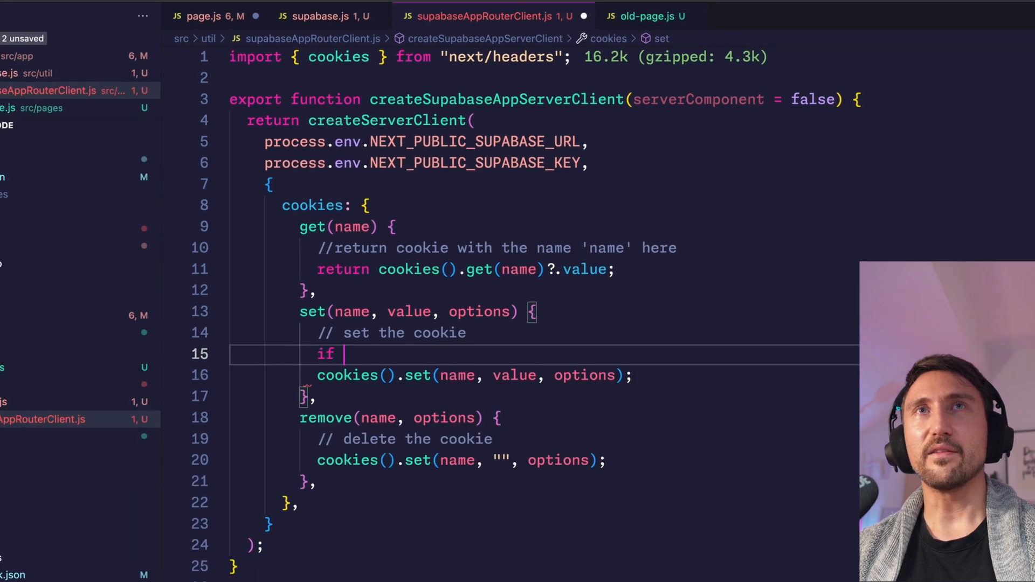
{"action": "type", "text": "(serverComponent)"}
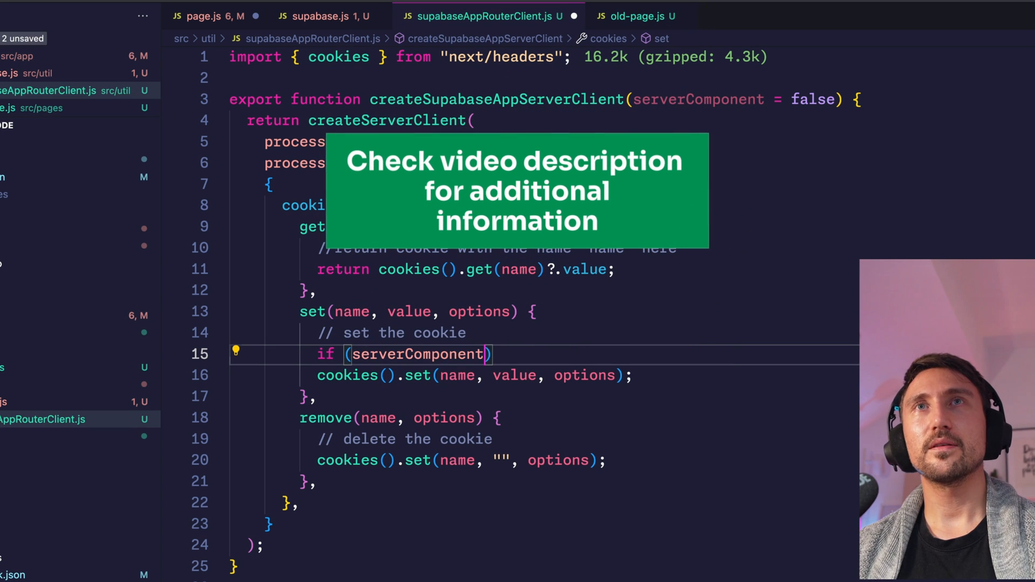
{"action": "type", "text": "return;"}
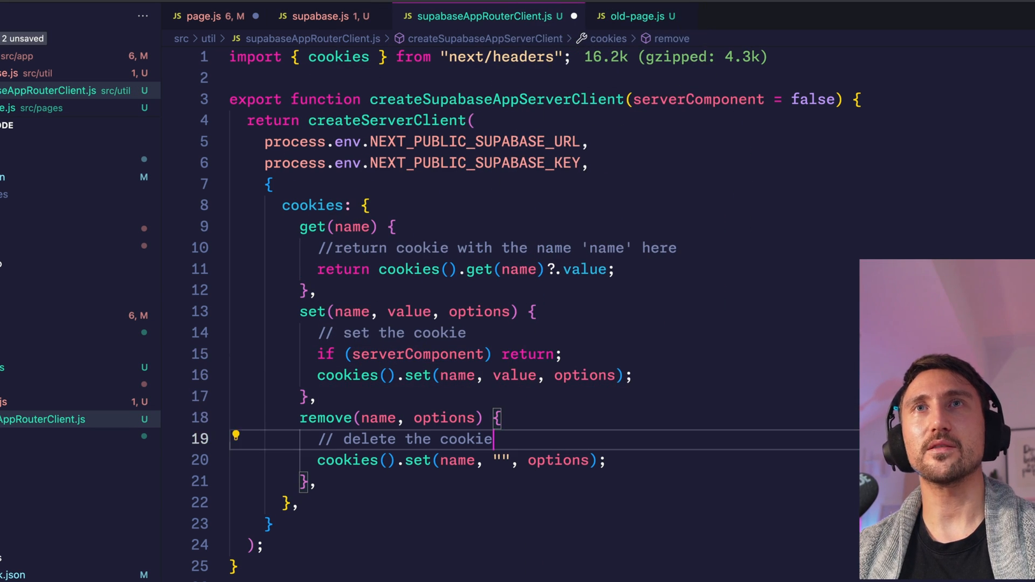
{"action": "type", "text": "if (serverComponent) return;"}
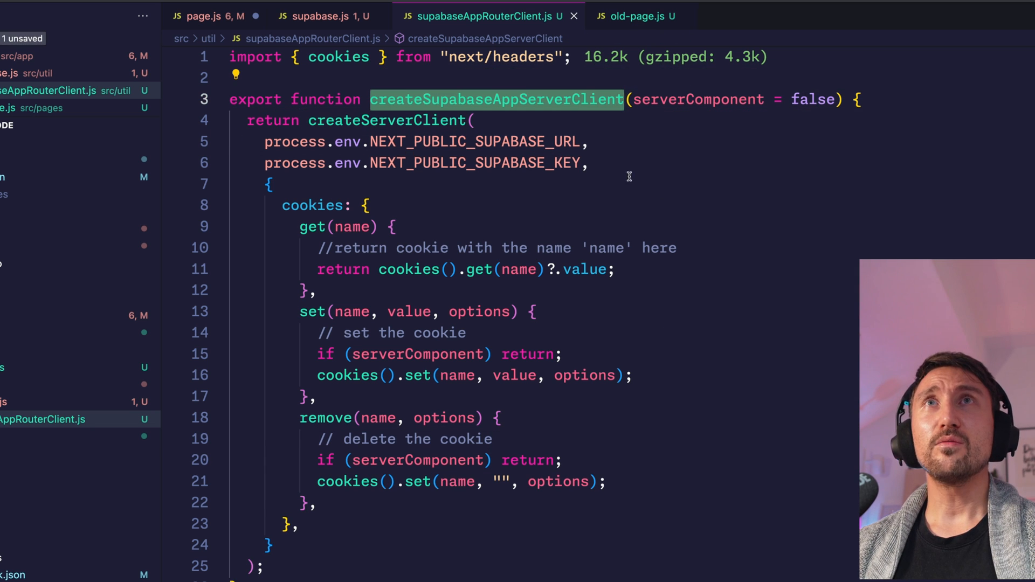
{"action": "mouse_move", "coordinate": [712, 281]}
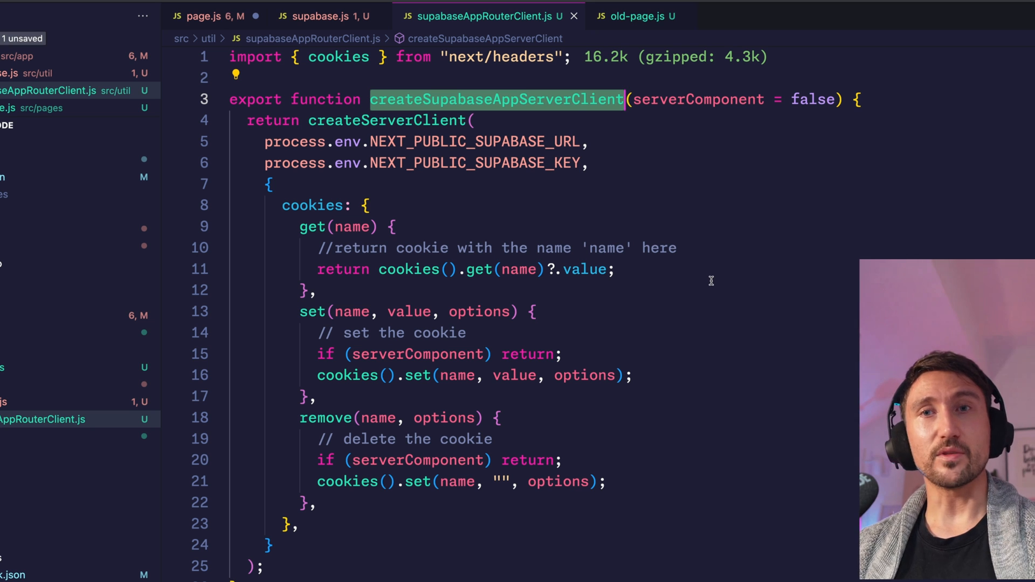
{"action": "left_click", "coordinate": [205, 16]}
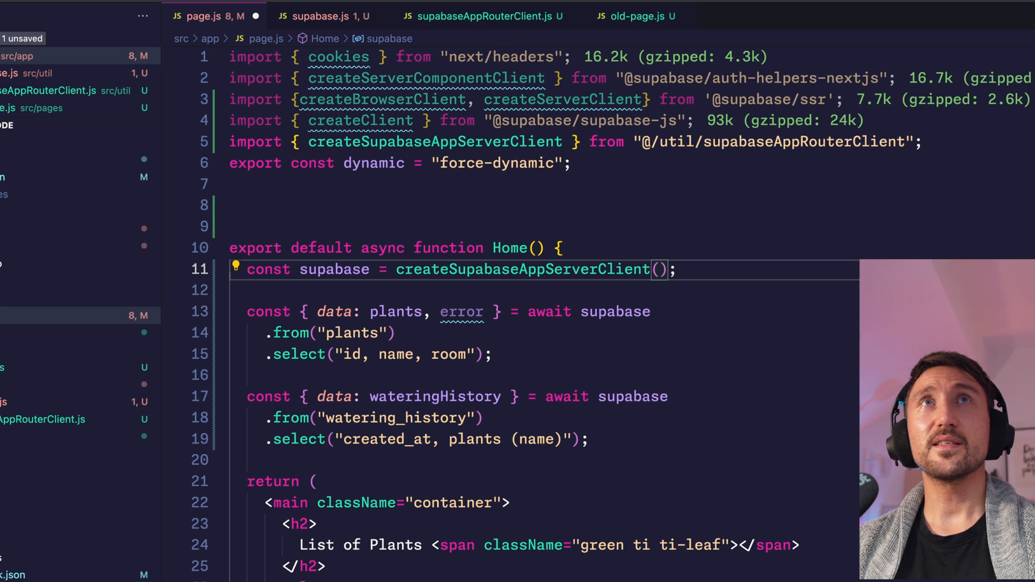
Export createSupabaseServerComponentClient returning createSupabaseAppServerClient(true) in supabaseAppRouterClient.js.
{"action": "type", "text": "true"}
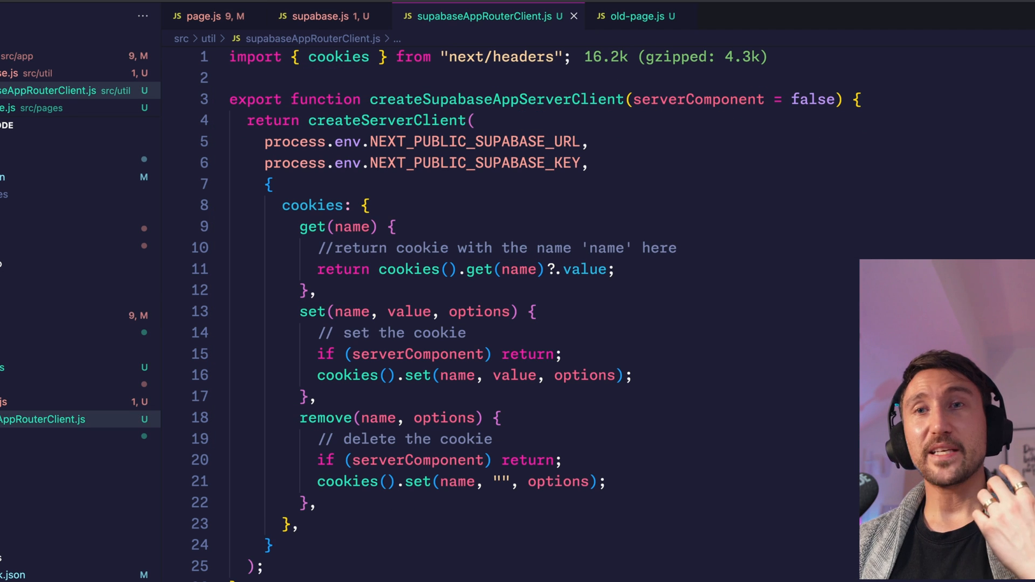
{"action": "type", "text": "export function"}
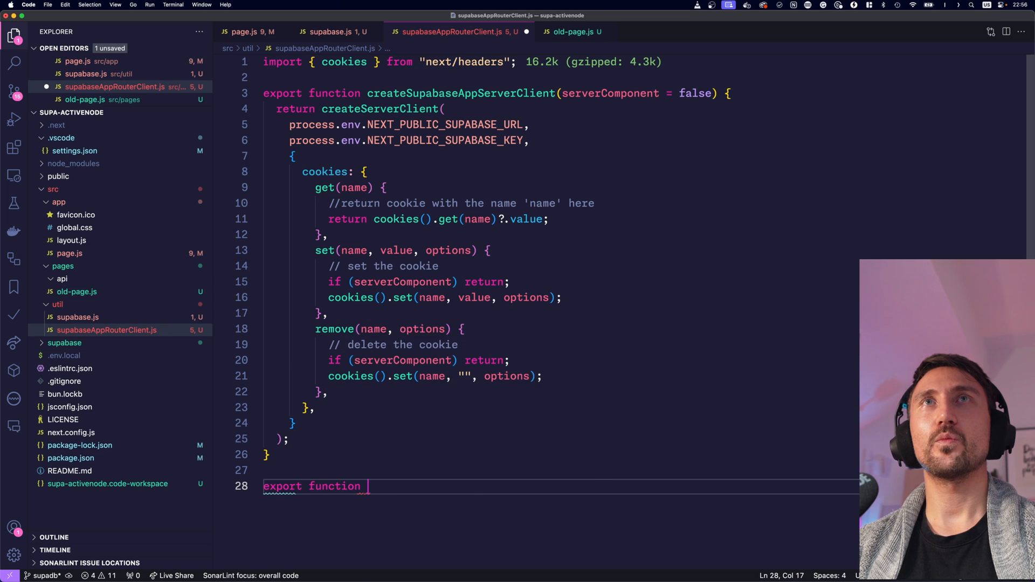
{"action": "type", "text": "createSupabaseServerComponentClient() {"}
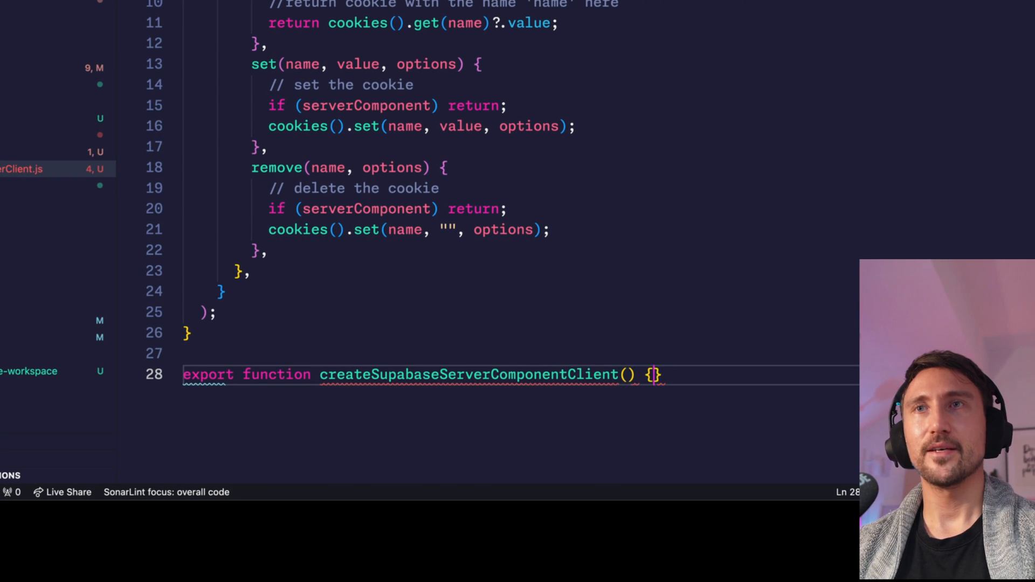
{"action": "type", "text": "return createSupabaseAppServerClient"}
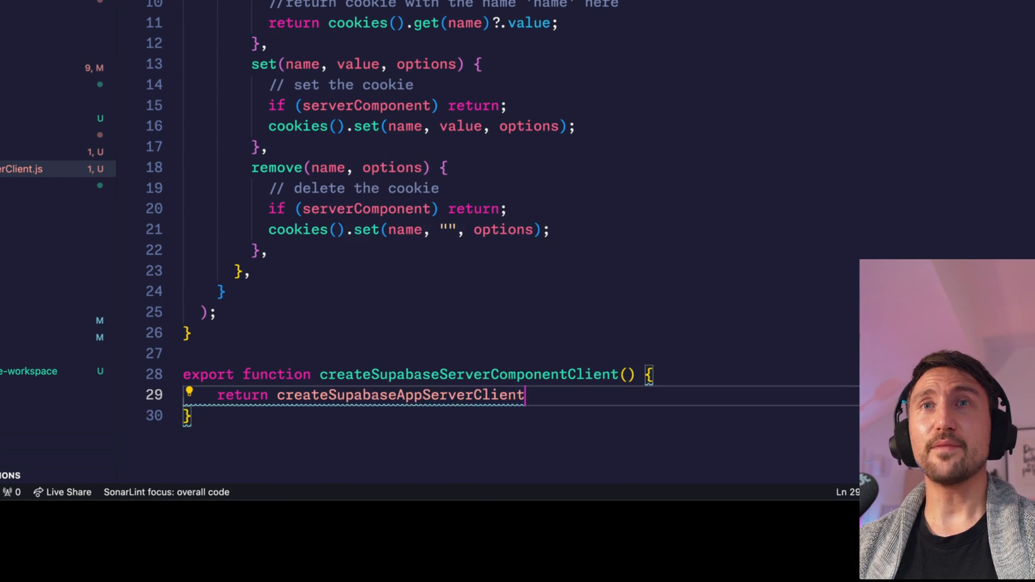
{"action": "type", "text": "(true);"}
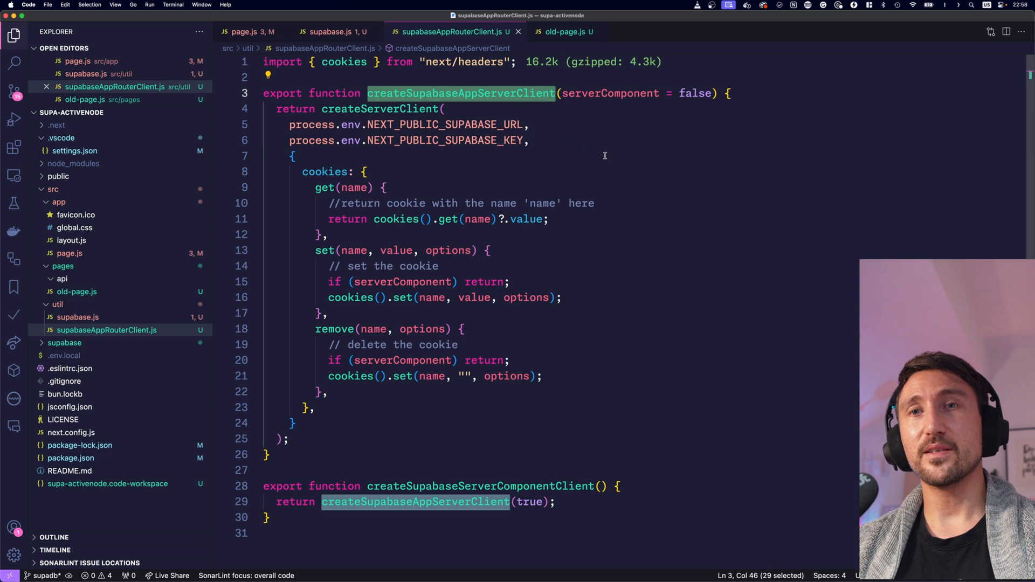
{"action": "mouse_move", "coordinate": [566, 493]}
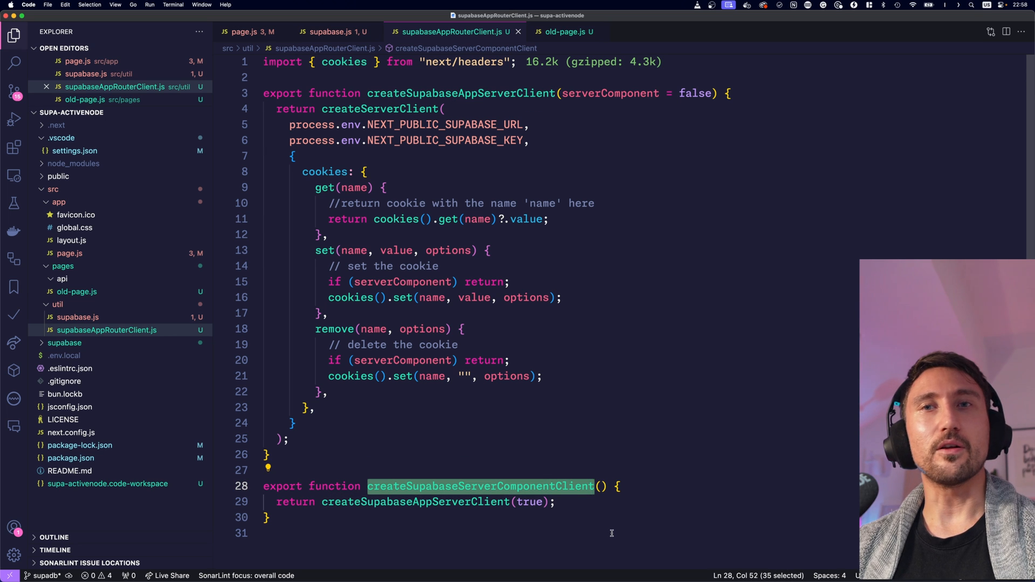
{"action": "mouse_move", "coordinate": [540, 375]}
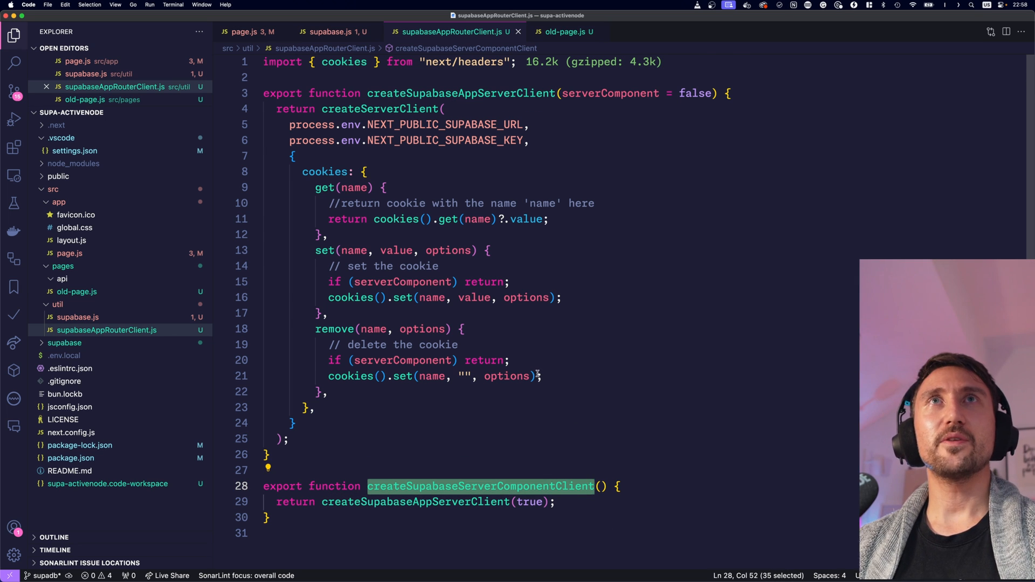
Have page.js use createSupabaseServerComponentClient() from @/util/supabaseAppRouterClient instead of the auth-helpers client.
{"action": "left_click", "coordinate": [249, 32]}
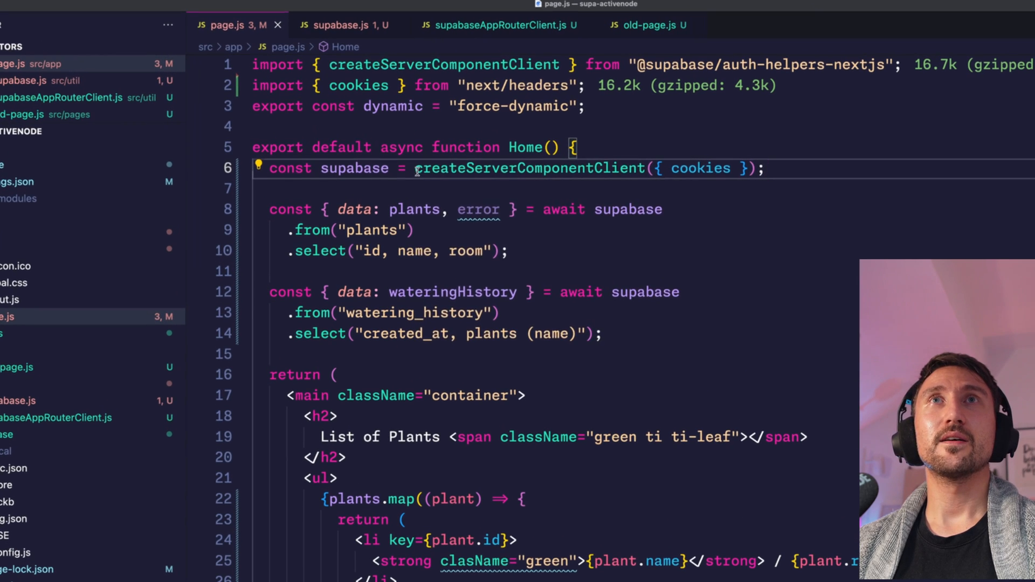
{"action": "type", "text": "createSupabaseServerComponentClient"}
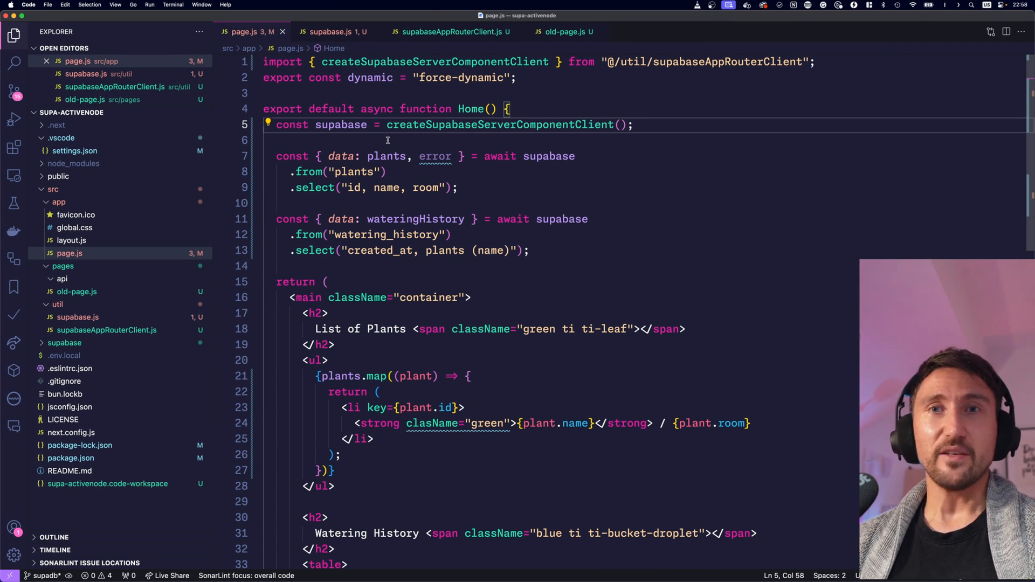
{"action": "mouse_move", "coordinate": [455, 31]}
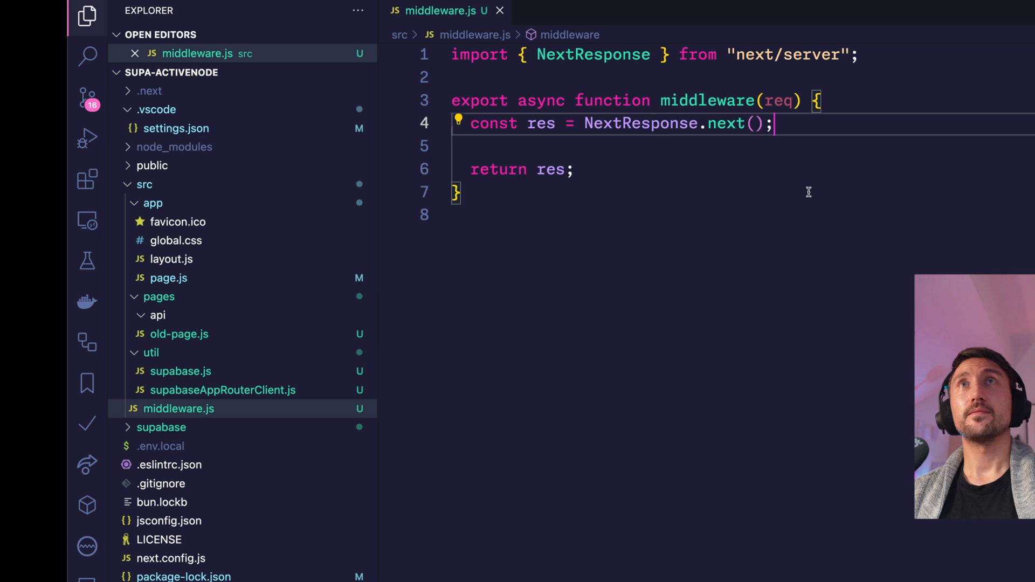
Write src/middleware.js with imports and an async middleware(req) returning NextResponse.next().
{"action": "type", "text": "import {cookies"}
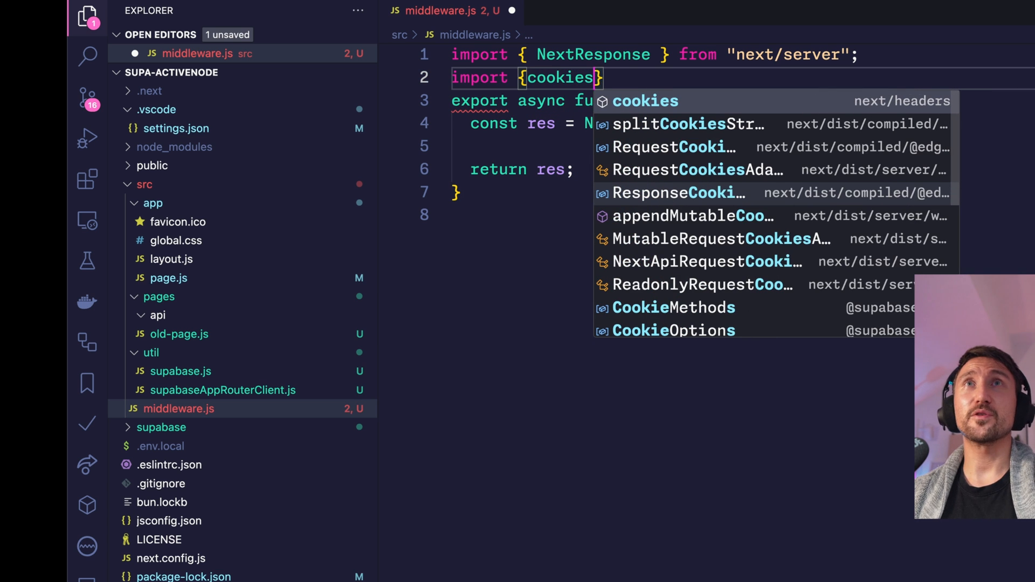
{"action": "left_click", "coordinate": [645, 100]}
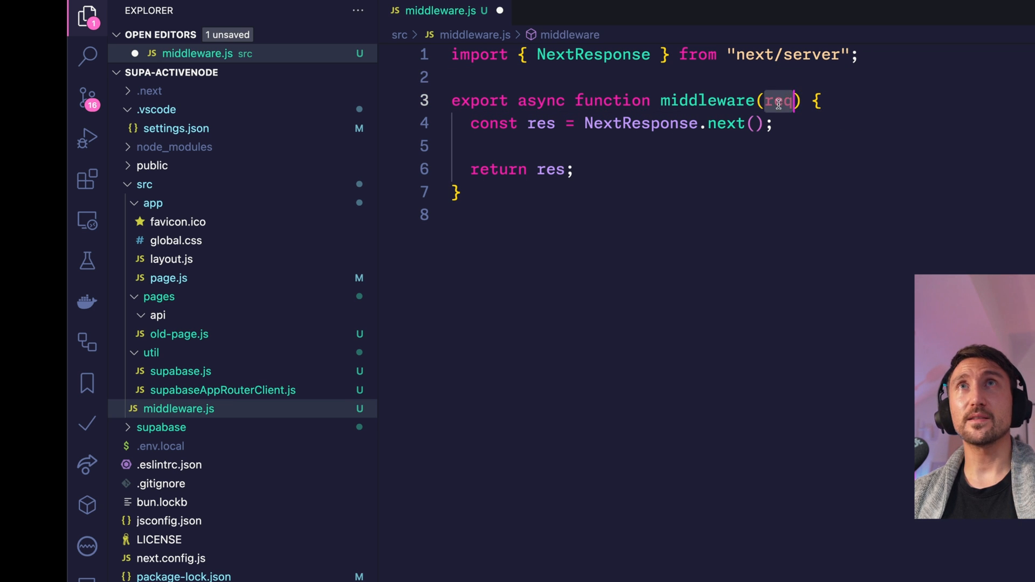
{"action": "left_click", "coordinate": [772, 123]}
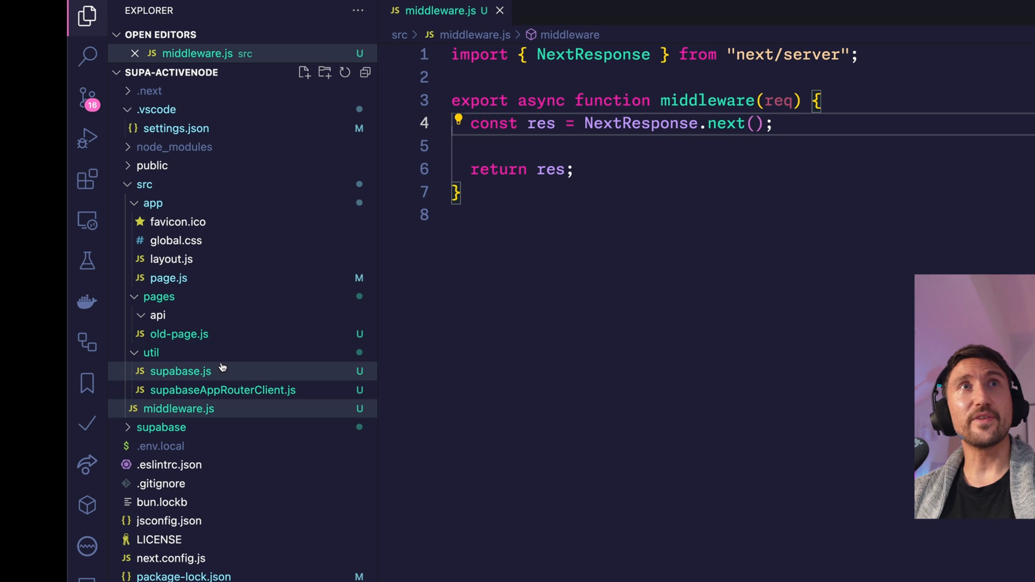
Add src/util/supabaseReqResClient.js exporting createSupabaseReqResClient with the copied createServerClient cookie body.
{"action": "type", "text": "supabaseReqResClient.js"}
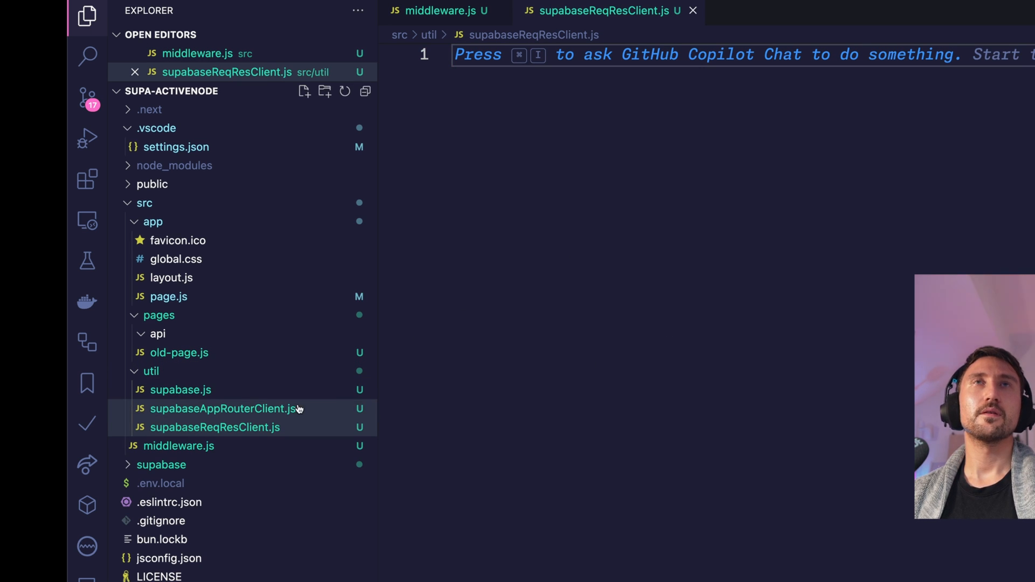
{"action": "left_click", "coordinate": [225, 408]}
{"action": "type", "text": "export"}
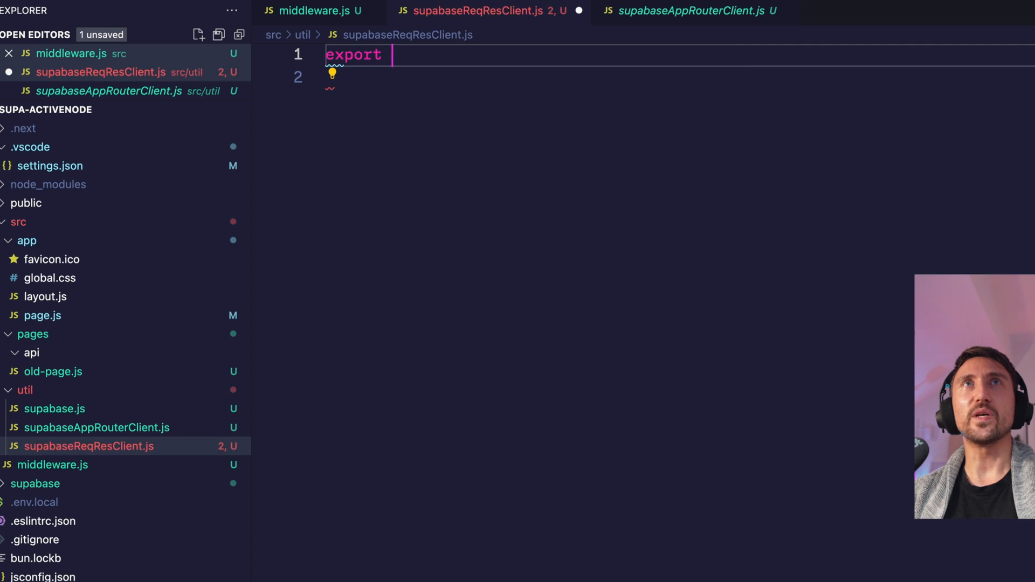
{"action": "type", "text": "function createSu"}
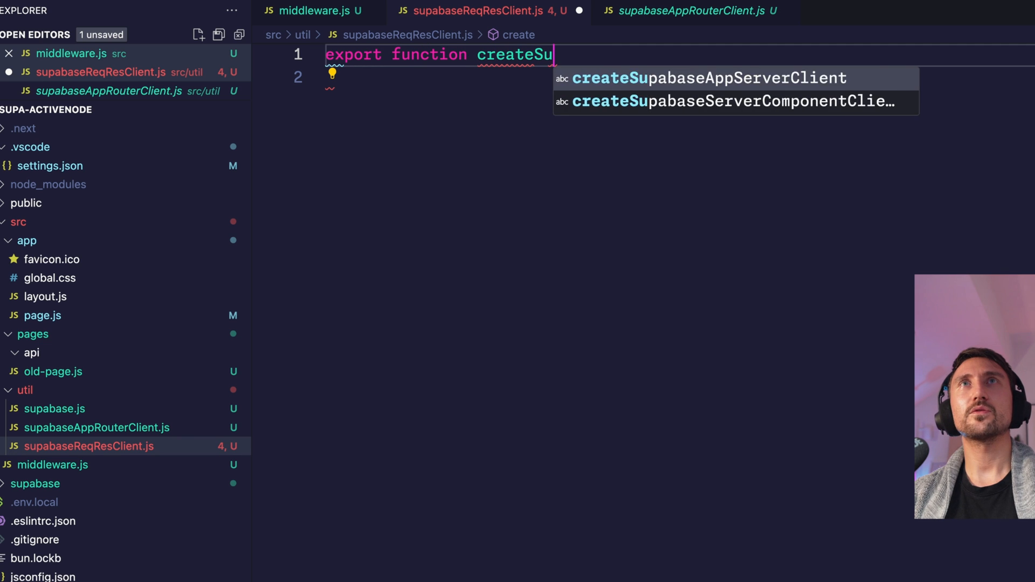
{"action": "type", "text": "pabaseReqResClient() {"}
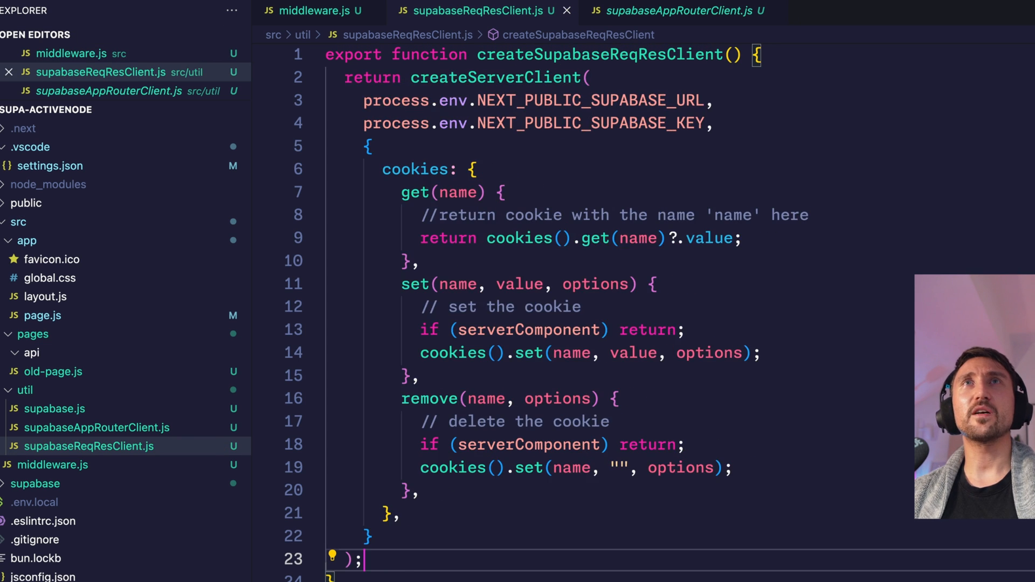
{"action": "left_click", "coordinate": [731, 54]}
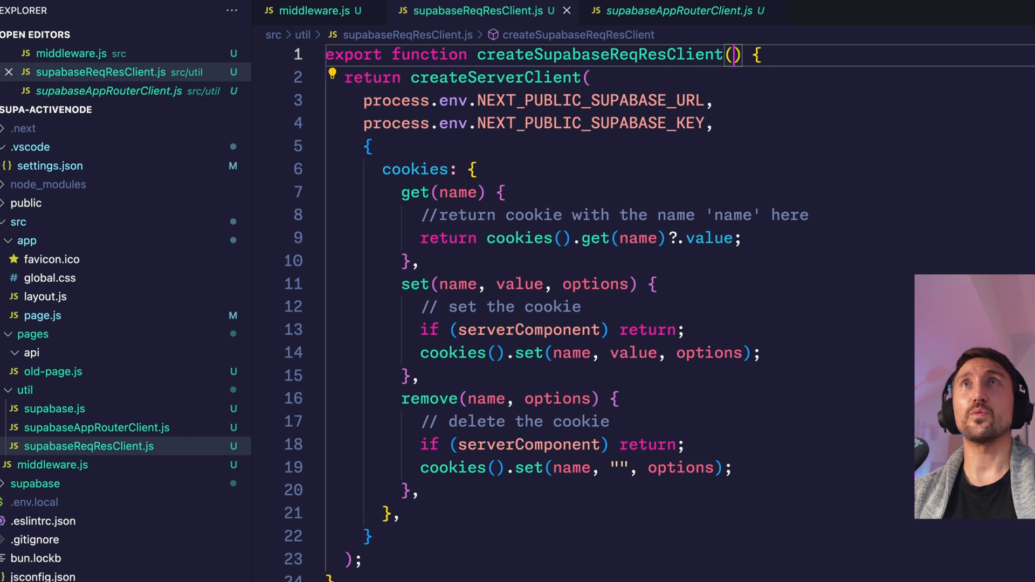
Give createSupabaseReqResClient req, res parameters and run npm install --save cookies-next.
{"action": "type", "text": "req, res"}
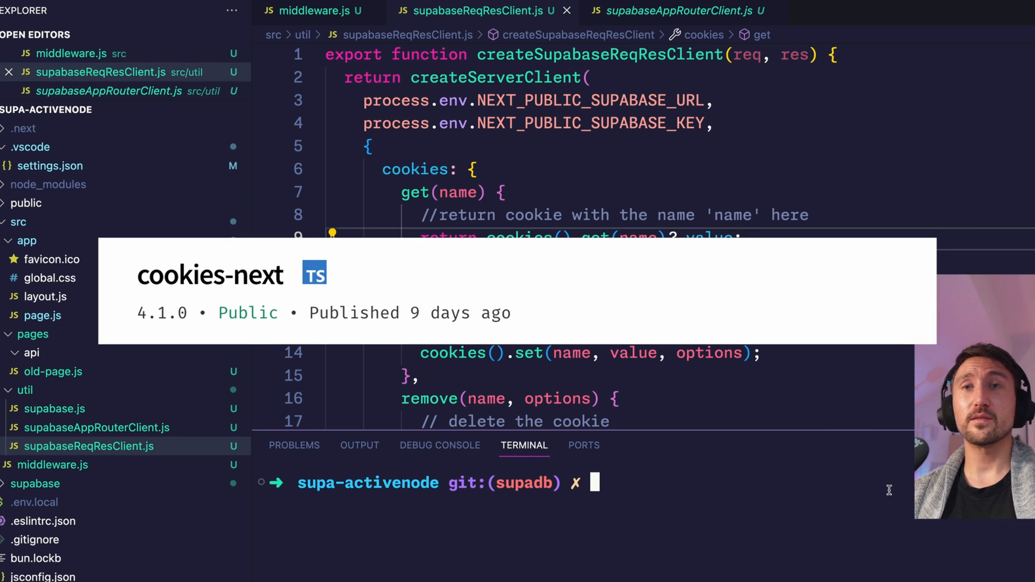
{"action": "type", "text": "npm install --save cookies-next"}
{"action": "type", "text": "import { getCookie, SET } from \"cookies-next\";"}
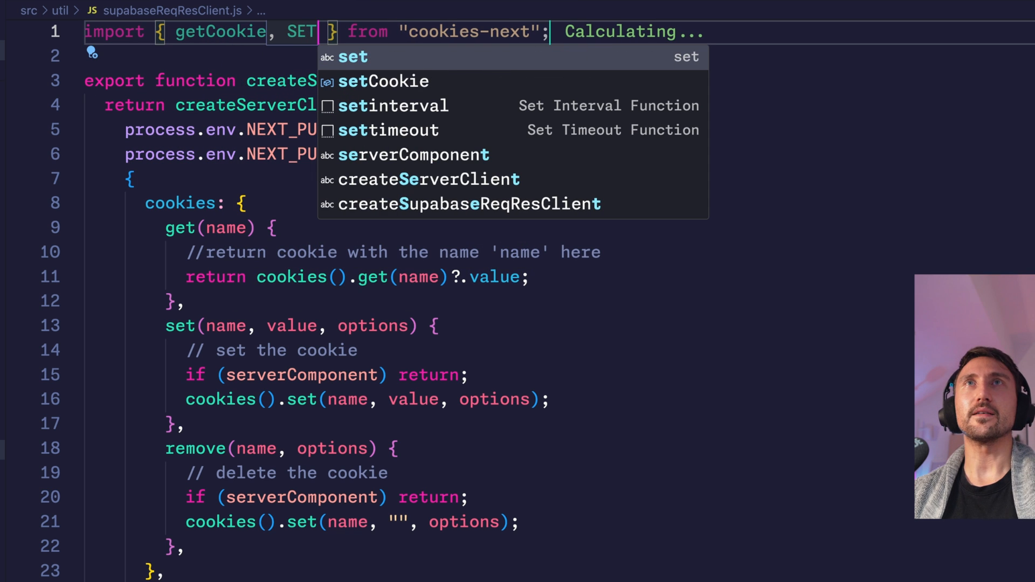
Import setCookie too and rewrite the handlers as getCookie(name, { req, res }) and setCookie(name, value, { req, res }).
{"action": "left_click", "coordinate": [381, 81]}
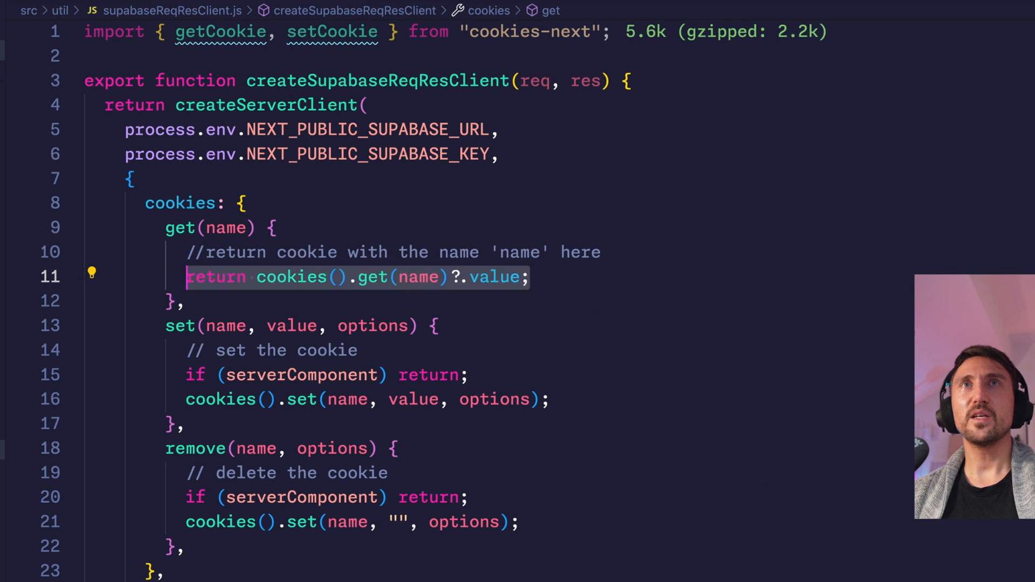
{"action": "type", "text": "getCookie(name, { req, res }"}
{"action": "left_click", "coordinate": [327, 376]}
{"action": "type", "text": "setCookie(name, value, "}
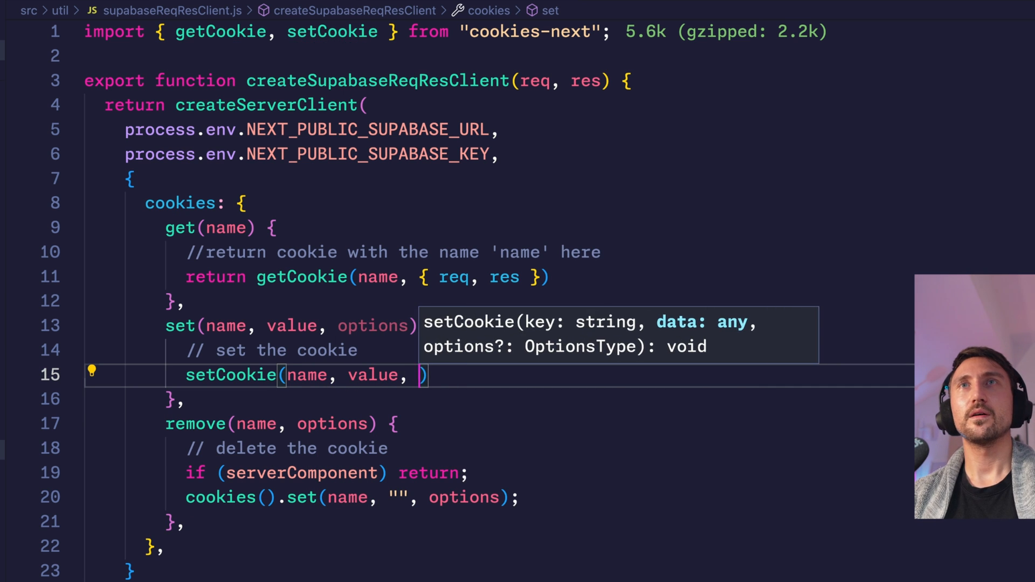
{"action": "type", "text": "{req, res"}
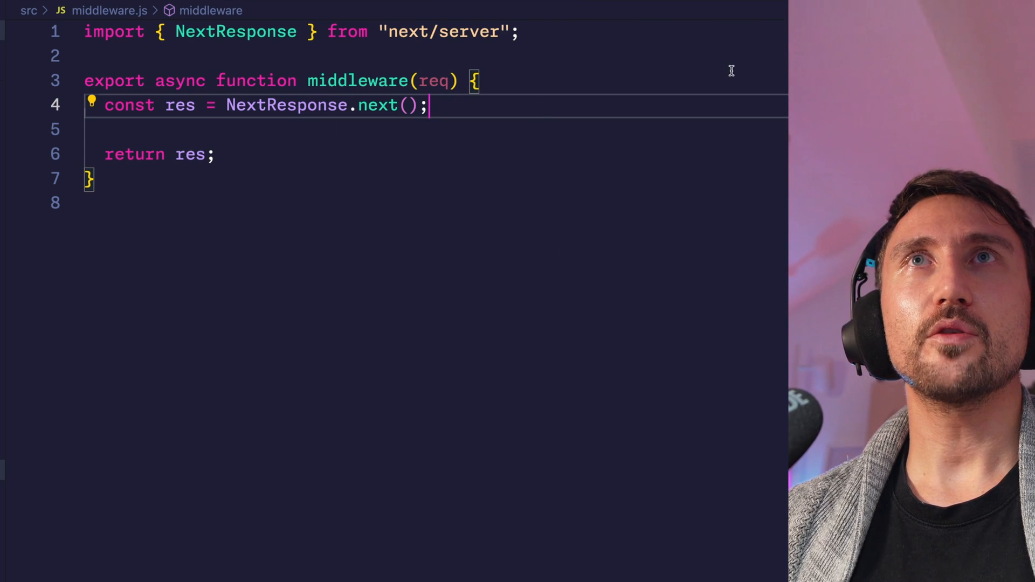
In middleware.js declare const supabase = createSupabaseReqResClient(req, res) with its auto-added import.
{"action": "type", "text": "const supabase ="}
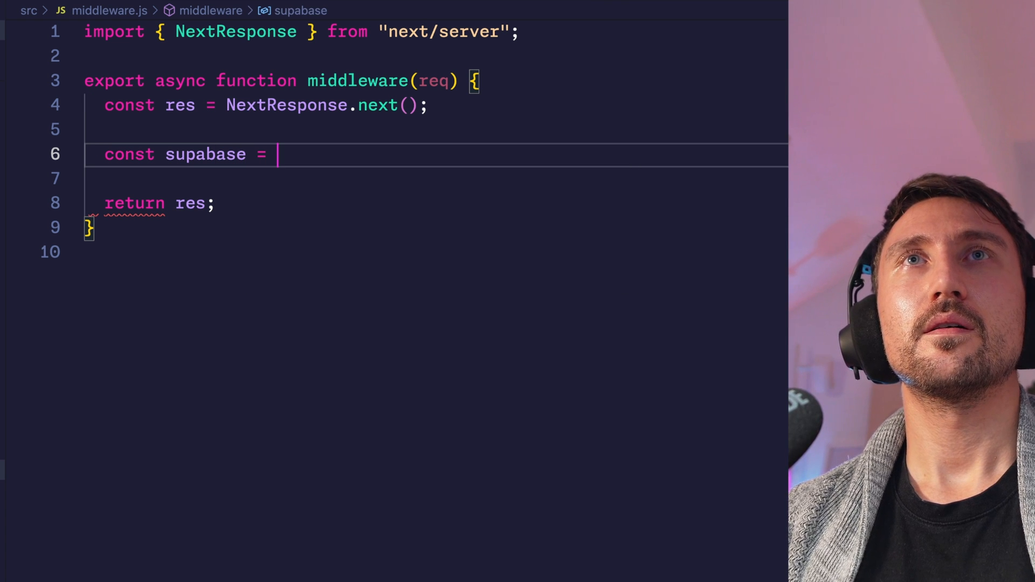
{"action": "type", "text": "createSupabaseReqResClient"}
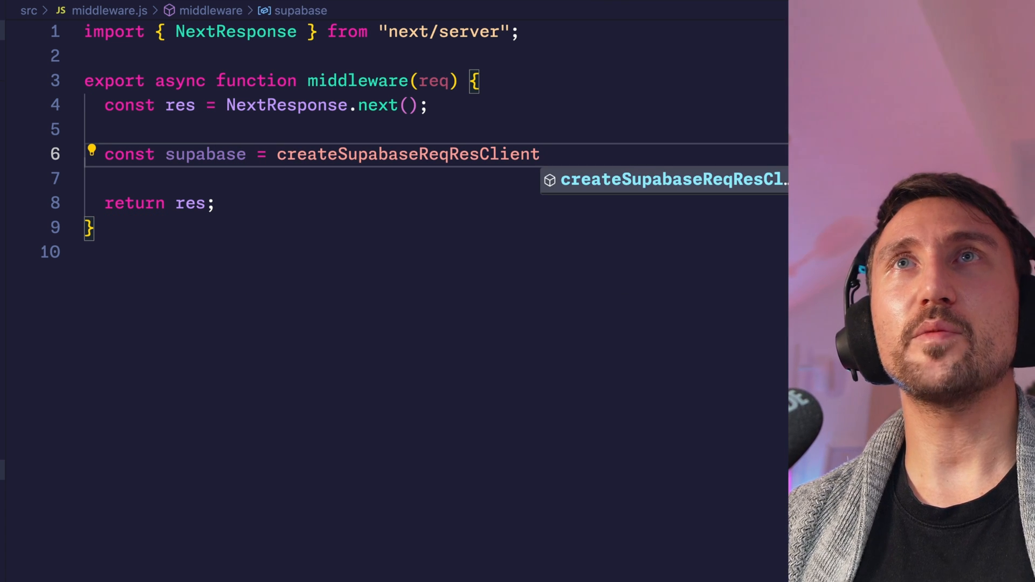
{"action": "key", "text": "Enter"}
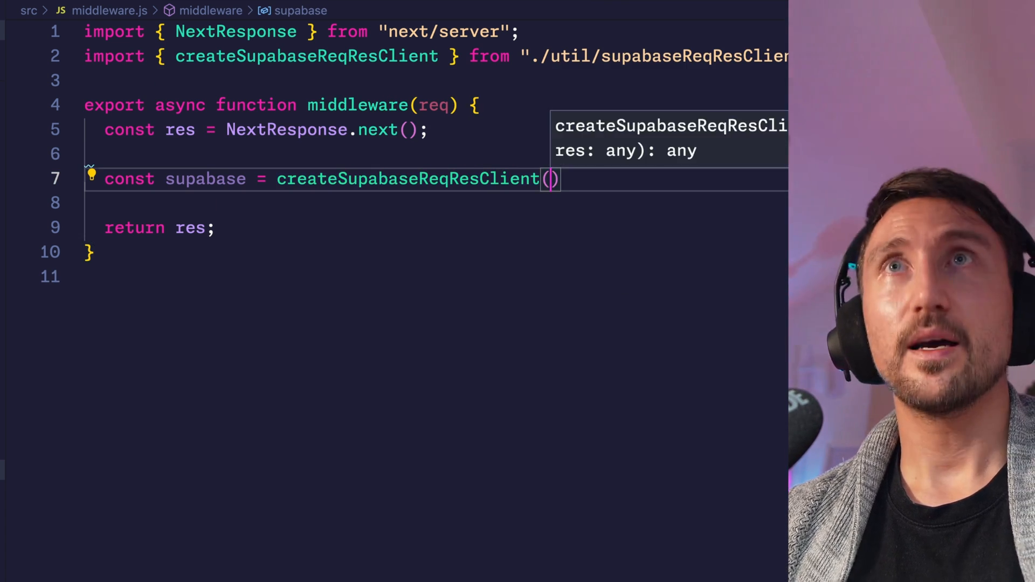
{"action": "type", "text": "req, res"}
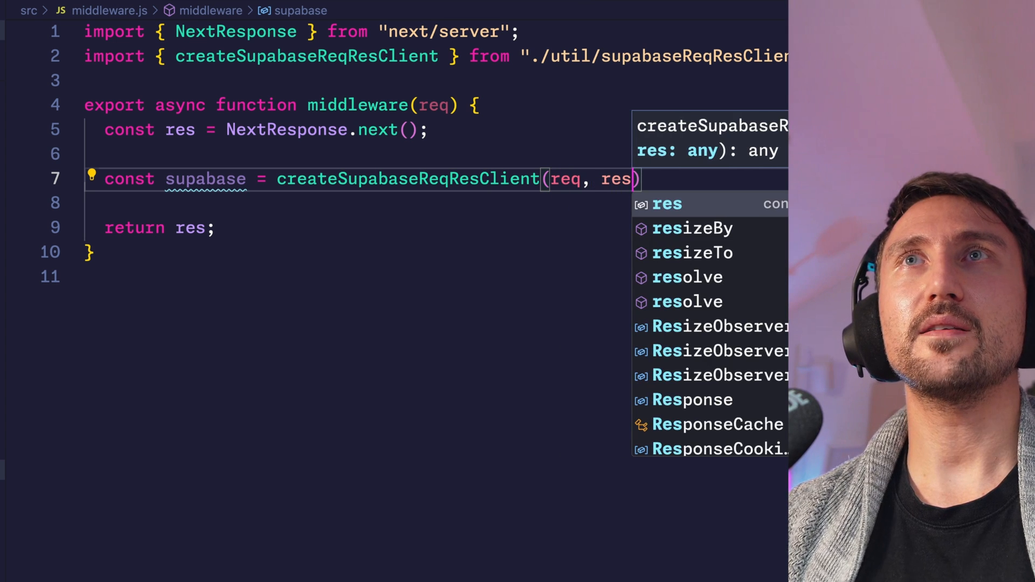